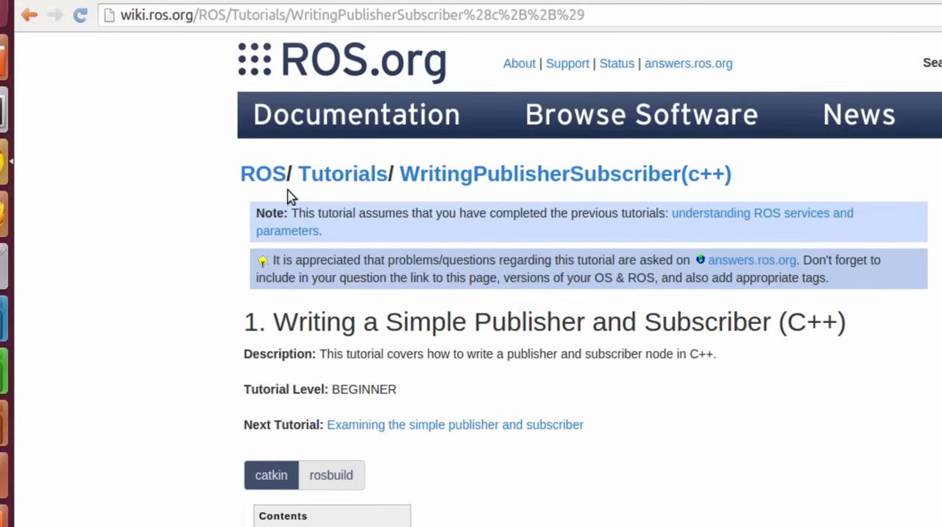
mouse_move(422, 259)
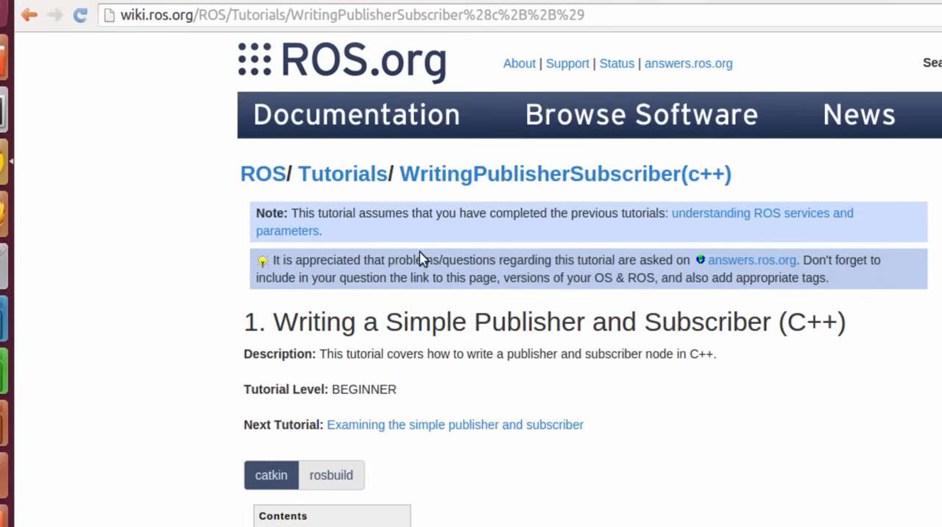
Step: Scroll the ROS WritingPublisherSubscriber(c++) page down to the talker.cpp listing
scroll(down, 3)
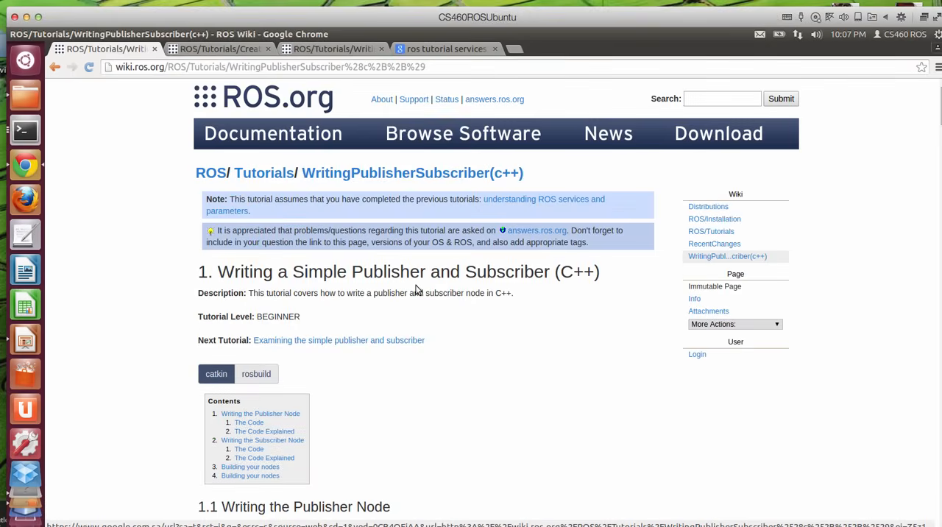
scroll(down, 3)
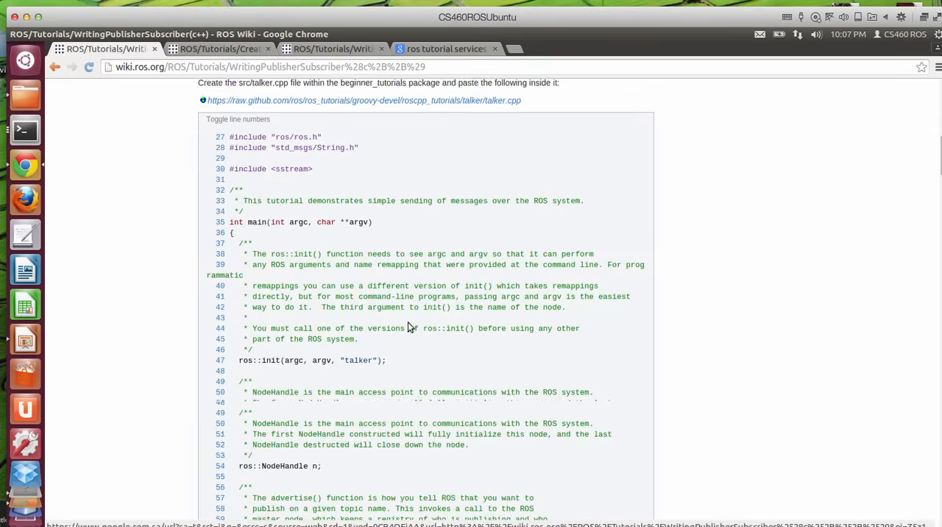
scroll(down, 3)
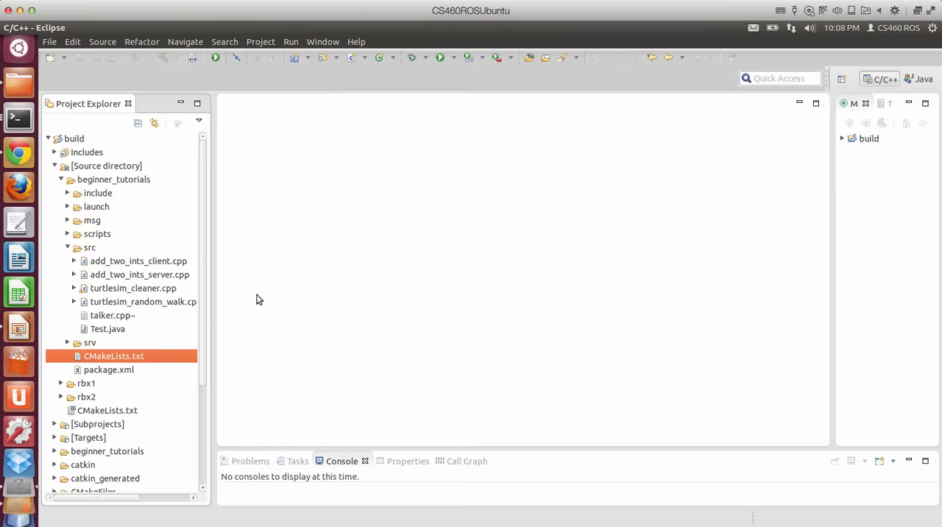
mouse_move(249, 97)
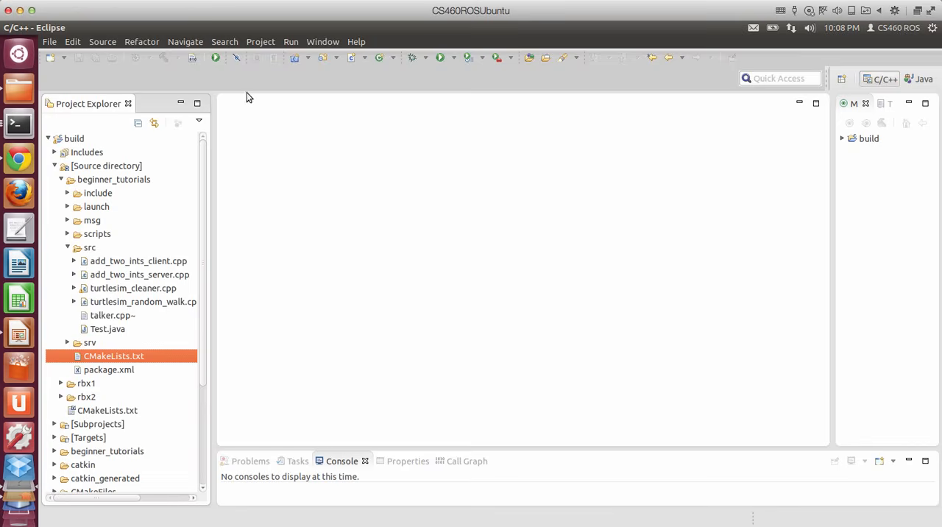
mouse_move(186, 226)
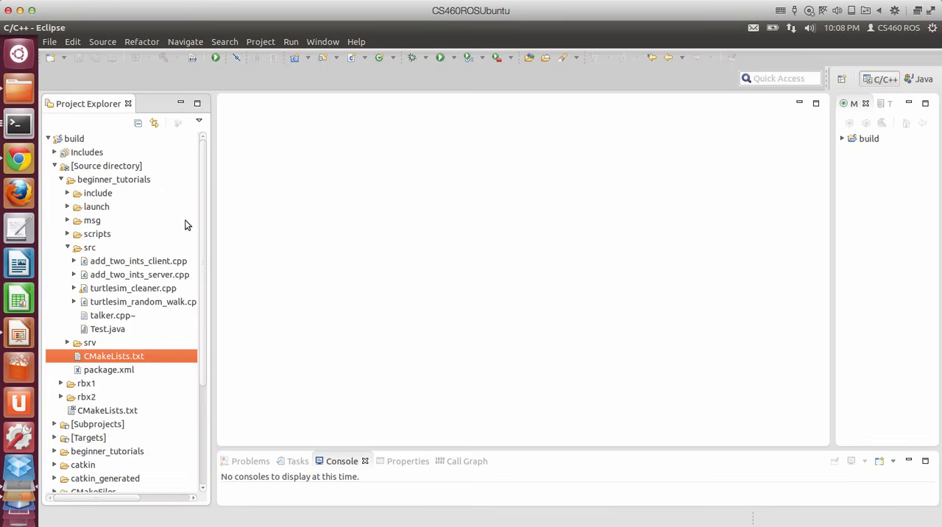
mouse_move(221, 215)
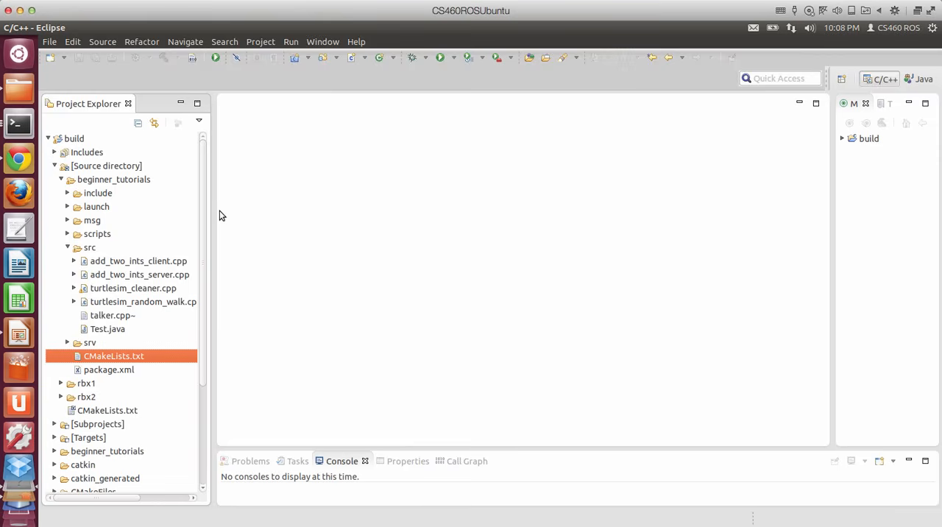
mouse_move(19, 88)
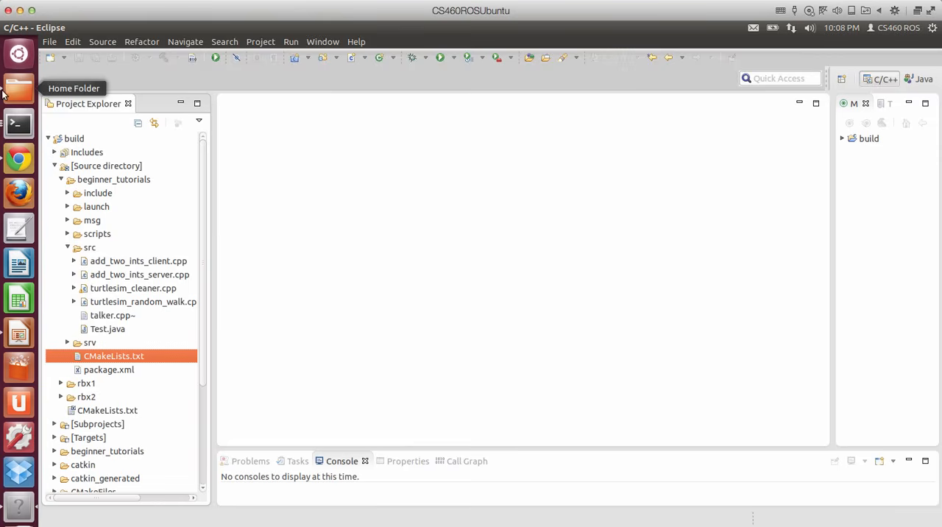
Step: Browse from the home folder through catkin_ws and beginner_tutorials into src
click(19, 88)
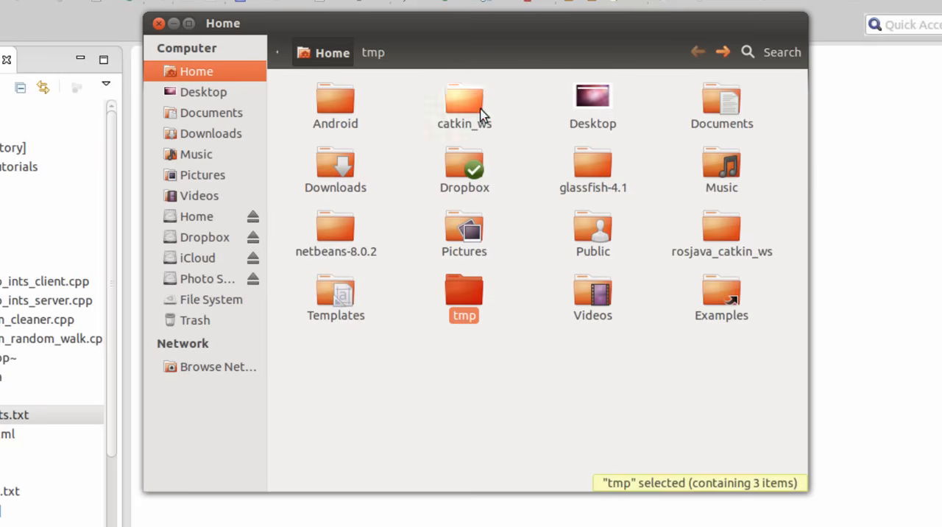
double_click(463, 103)
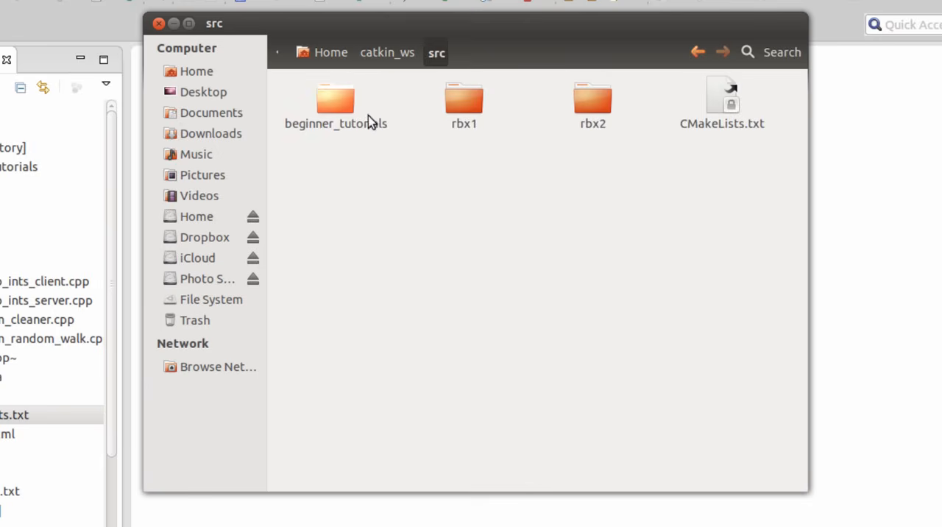
double_click(334, 103)
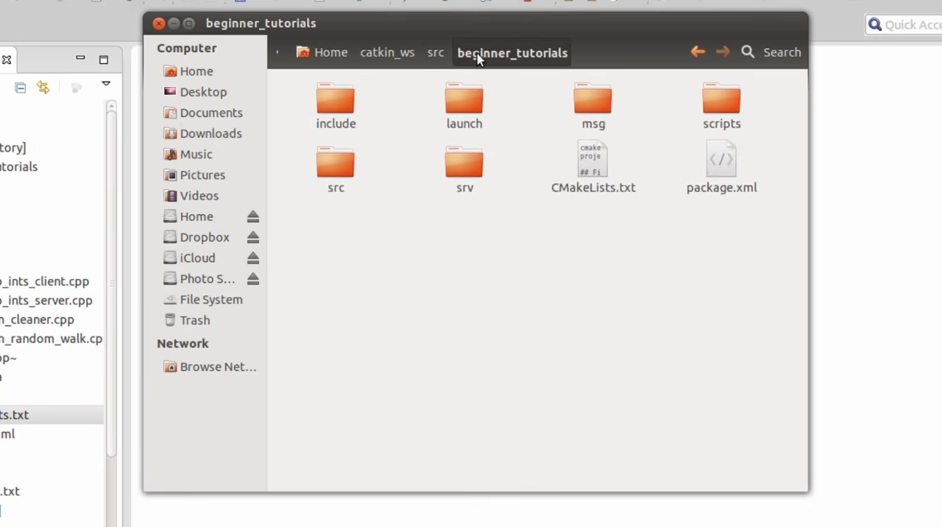
mouse_move(515, 60)
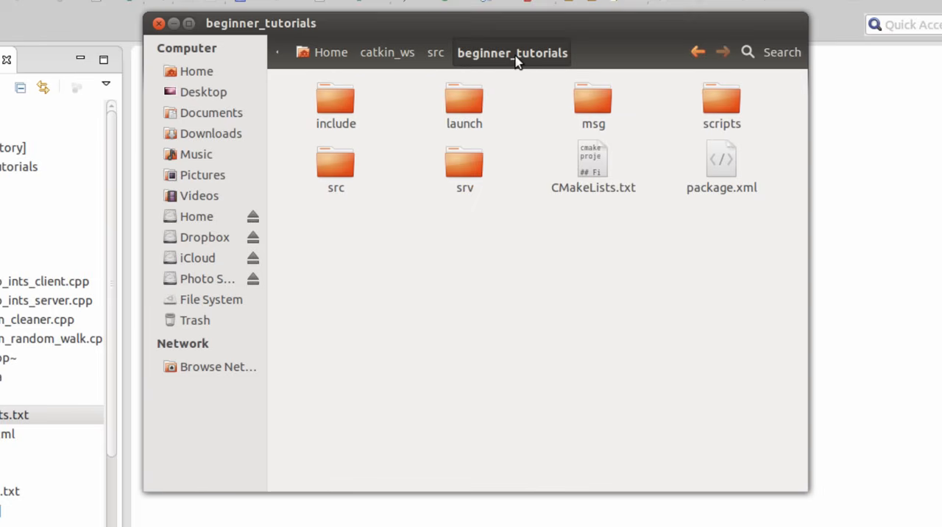
mouse_move(336, 166)
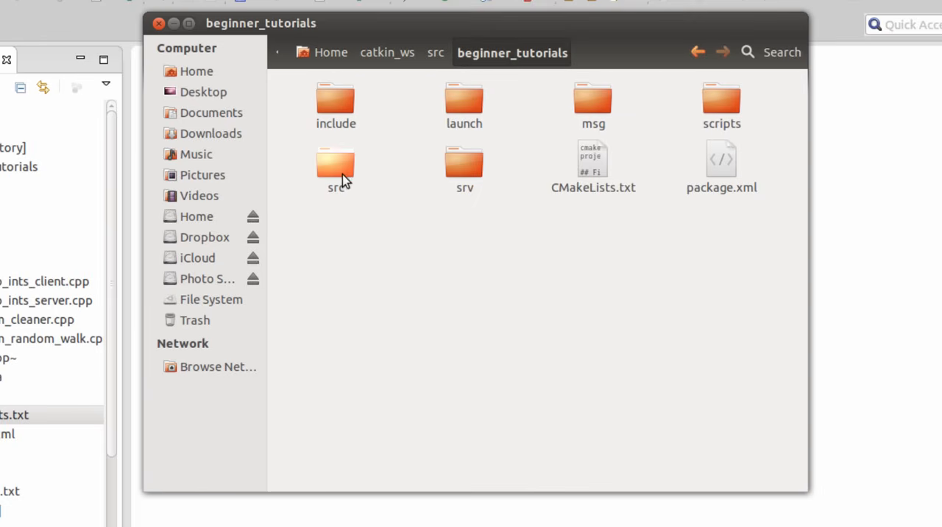
double_click(336, 166)
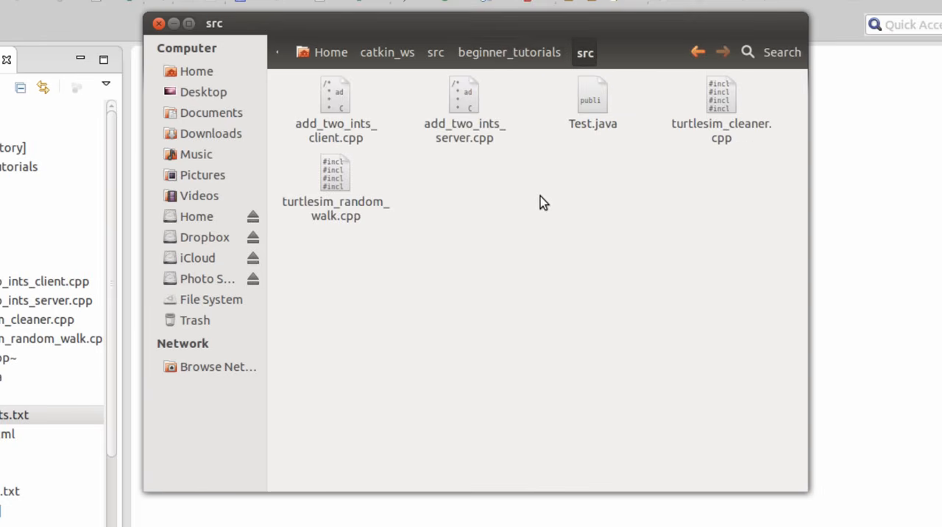
mouse_move(555, 195)
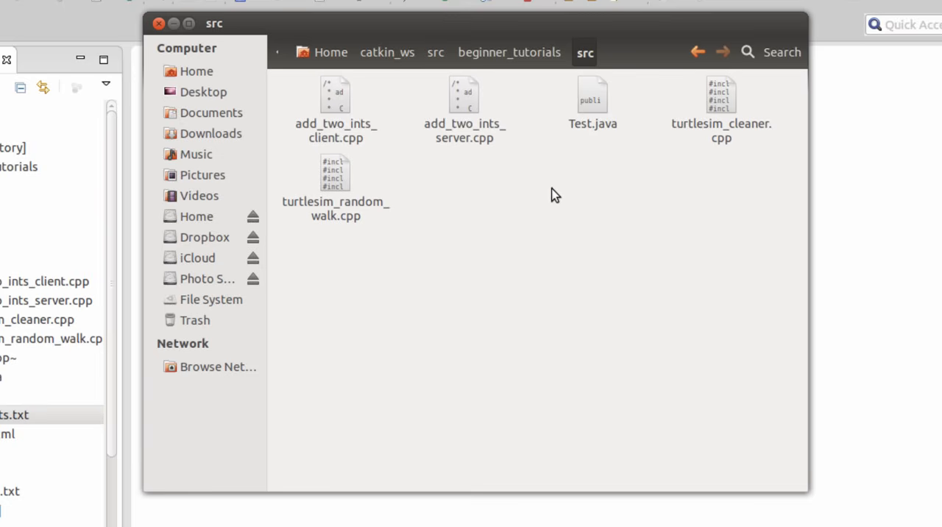
mouse_move(573, 55)
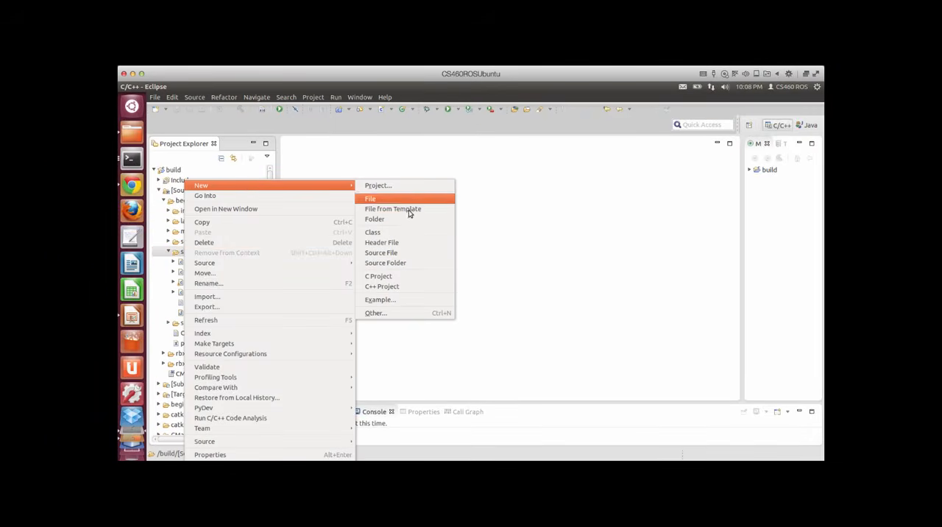
Step: Add a new source file named talker.cpp to the project's src folder
click(381, 252)
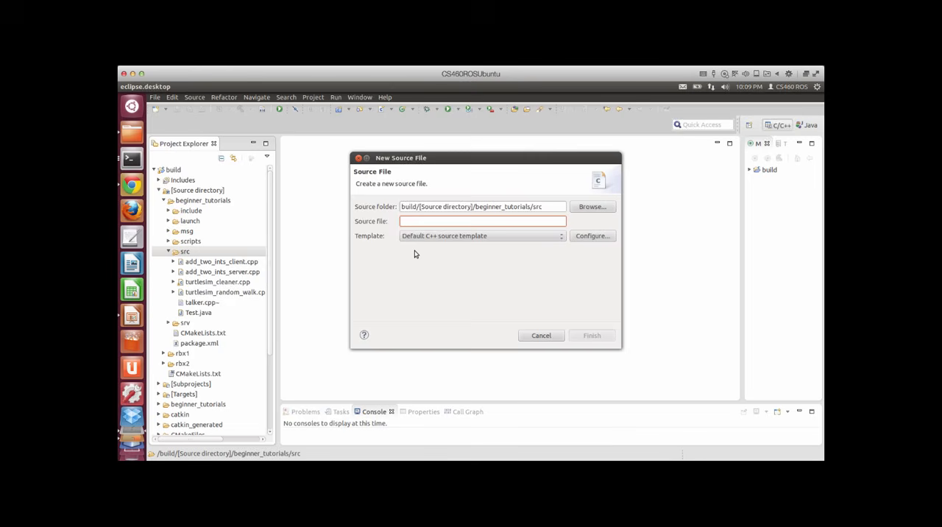
text(talker.)
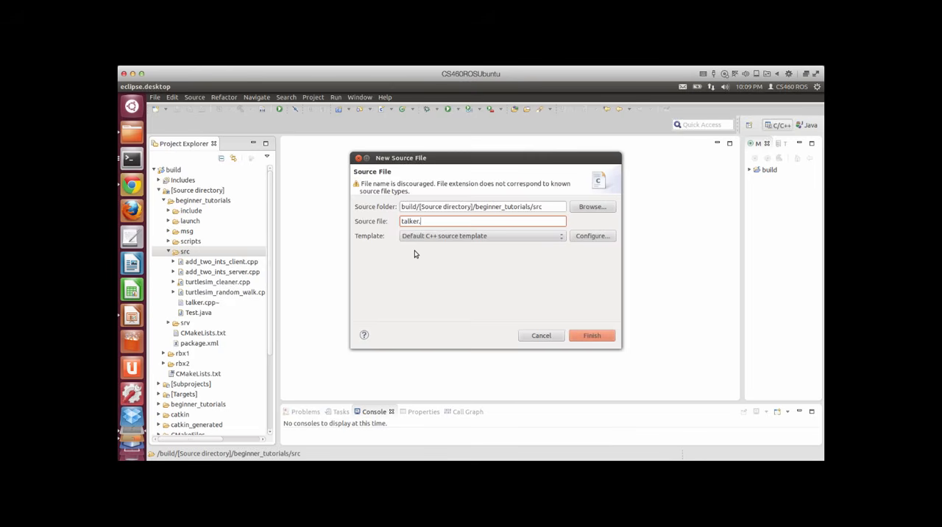
text(cpp)
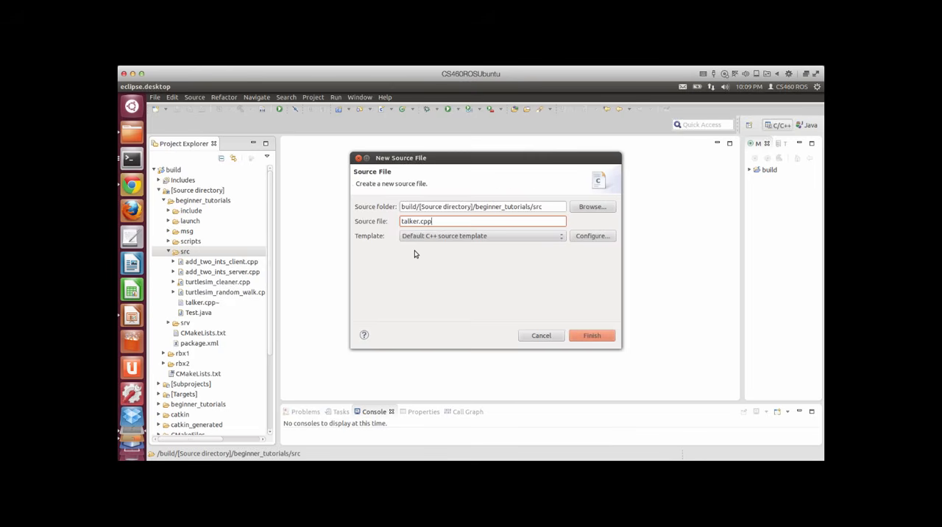
click(591, 334)
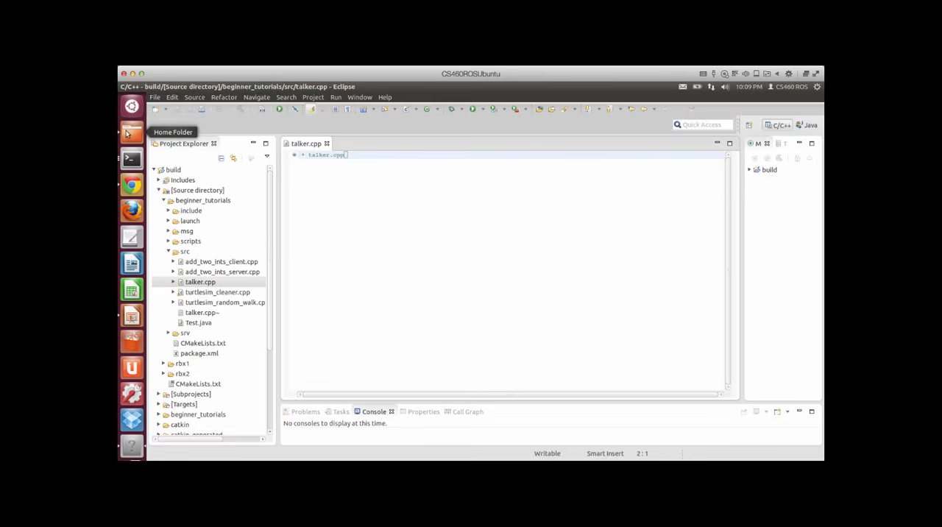
Step: Create an empty document in the src folder and start naming it 'list'
right_click(485, 294)
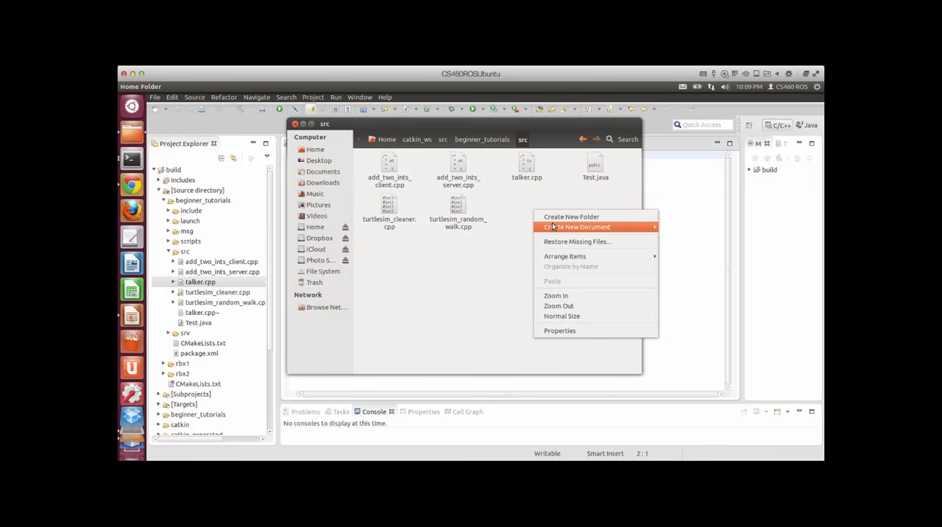
click(577, 226)
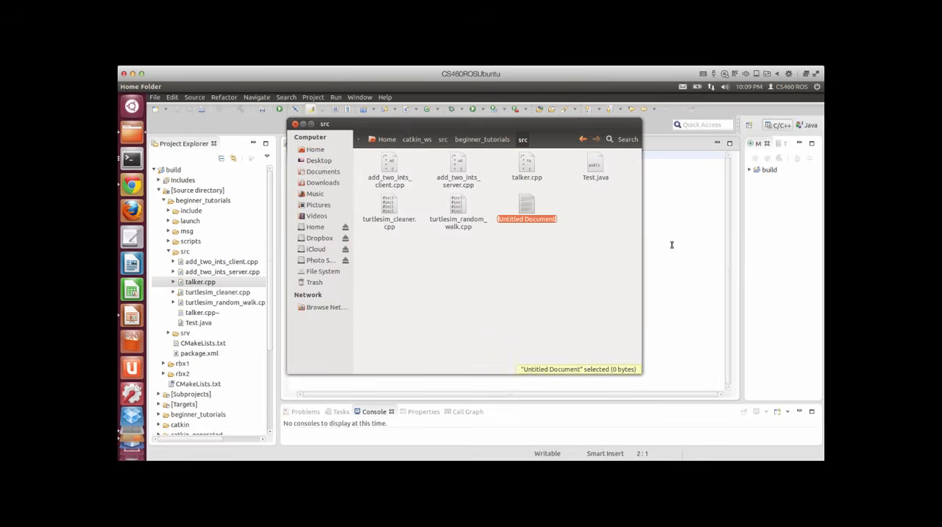
text(list)
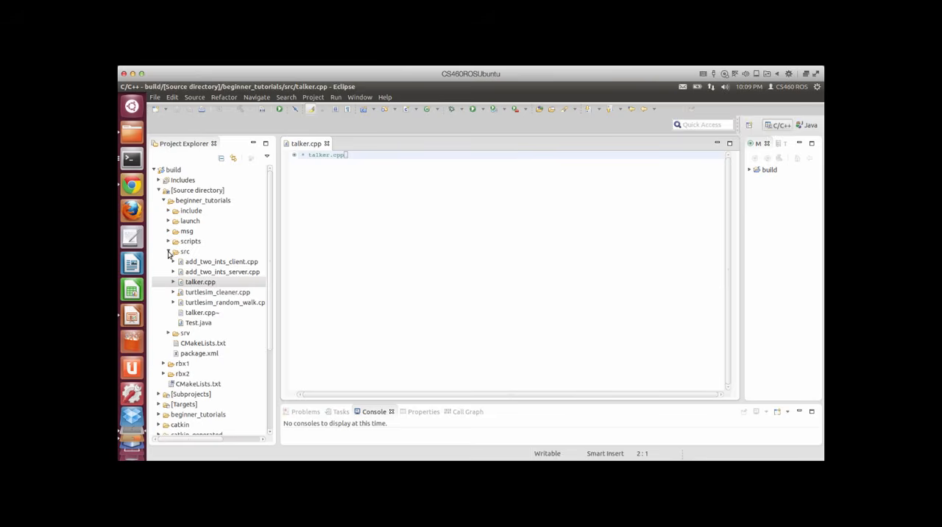
Step: Refresh the Eclipse src folder so listener.cpp appears, then open the home folder
click(200, 282)
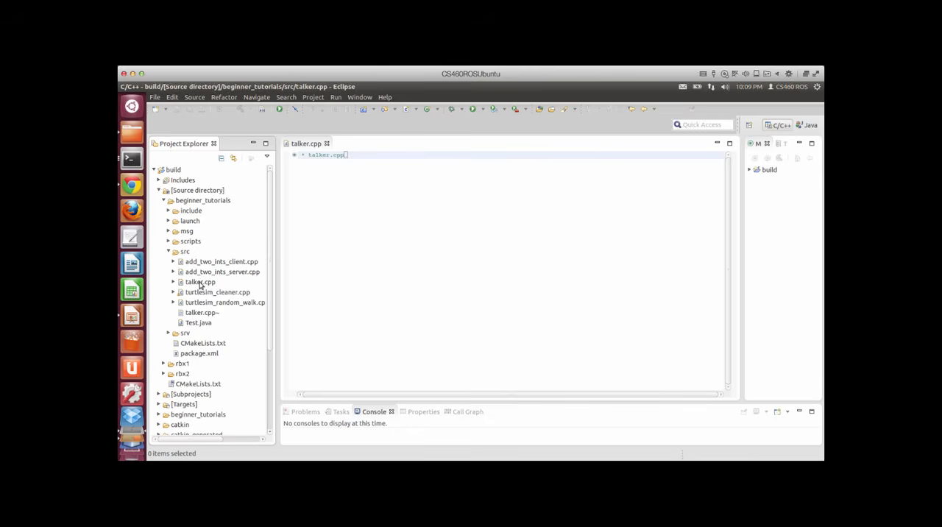
right_click(185, 251)
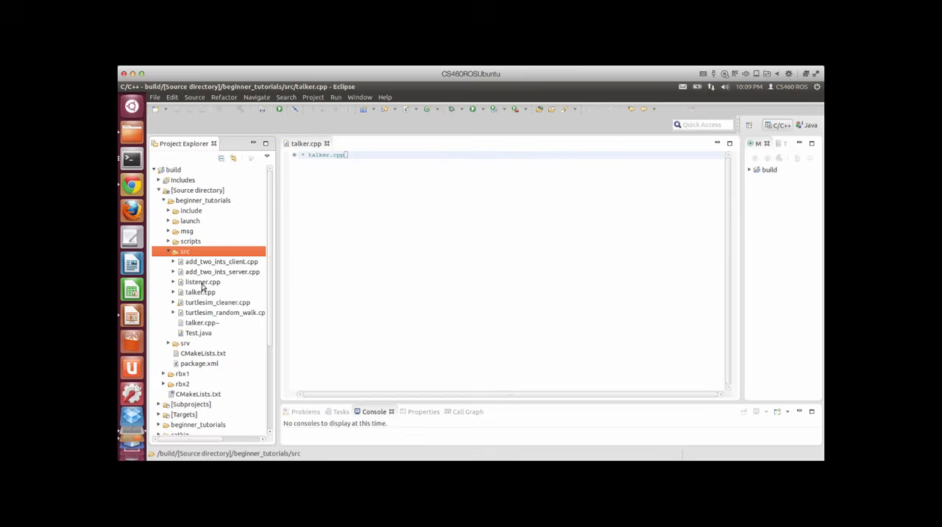
click(200, 292)
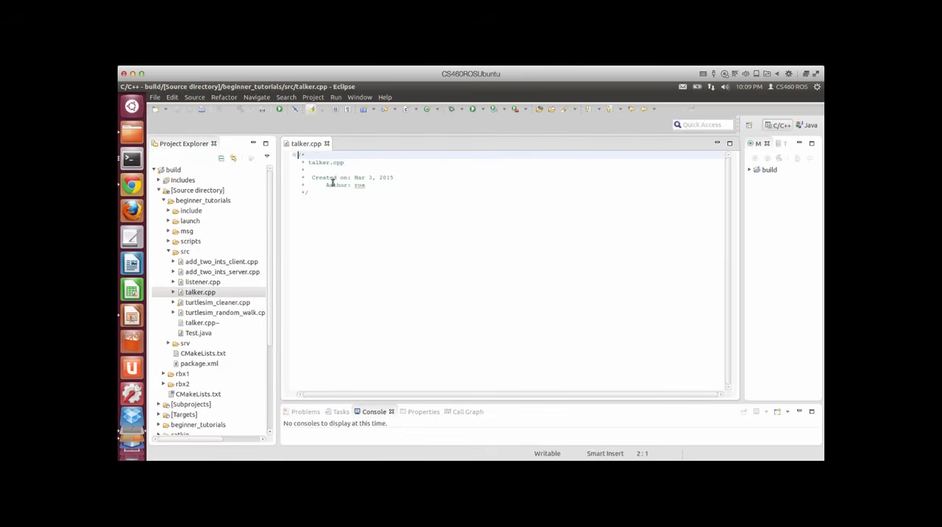
click(131, 186)
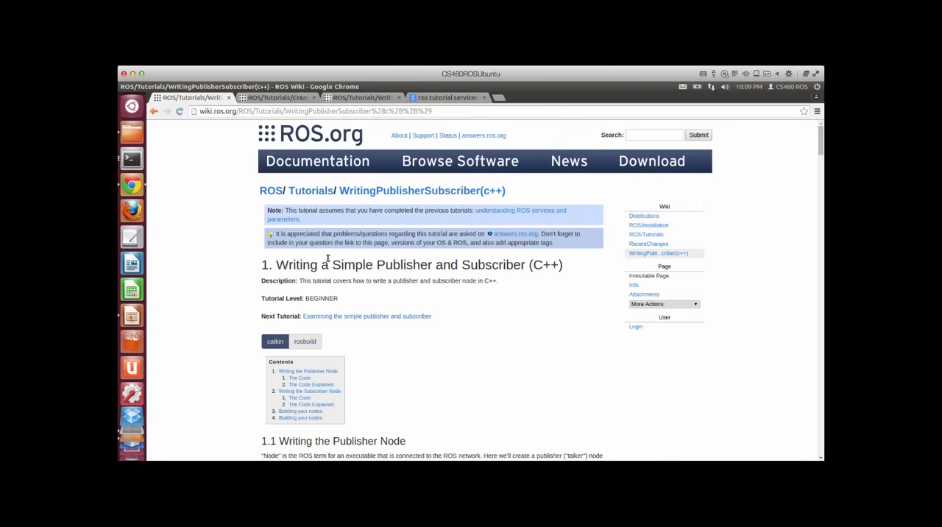
scroll(down, 3)
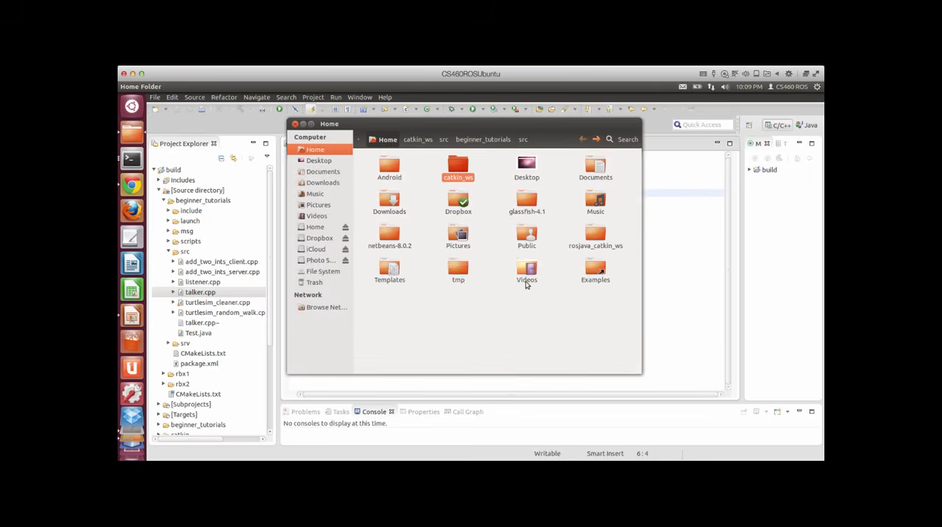
Step: Open tmp, view its talker.cpp, and open listener.cpp with the text editor
double_click(458, 268)
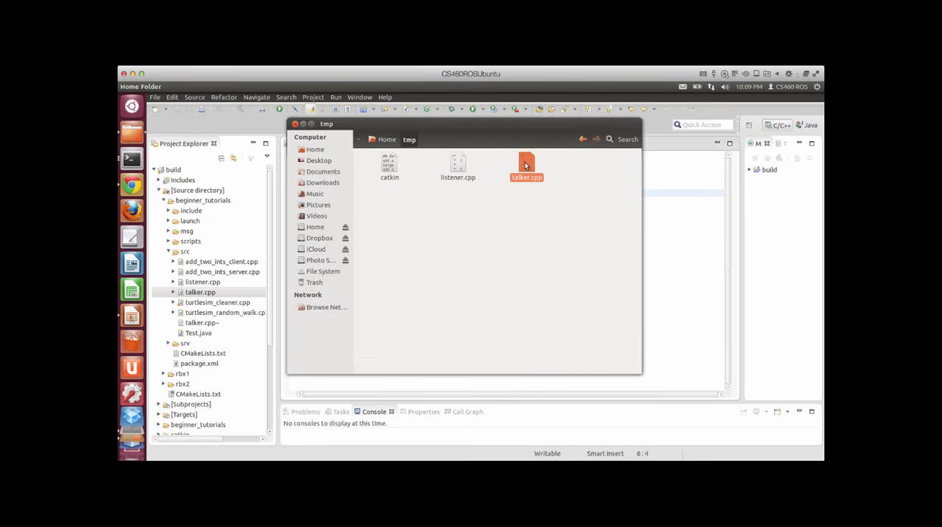
double_click(526, 165)
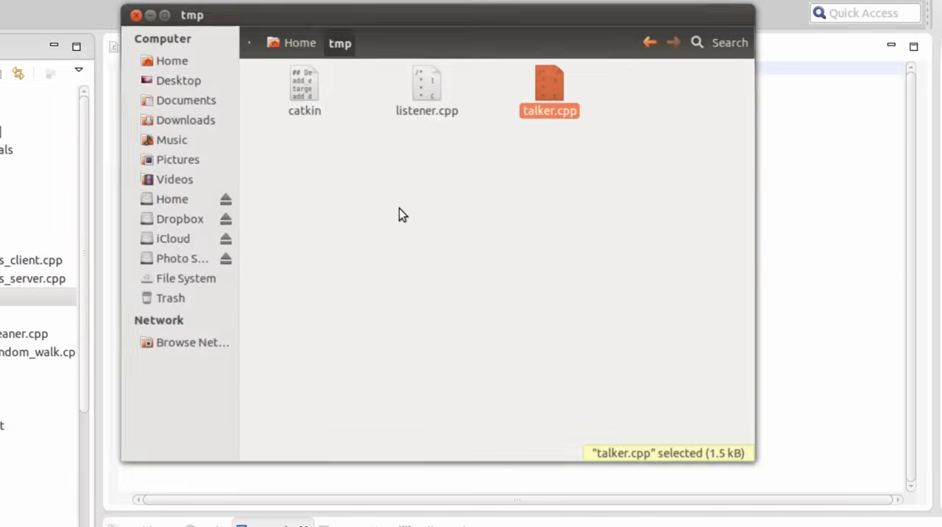
right_click(426, 84)
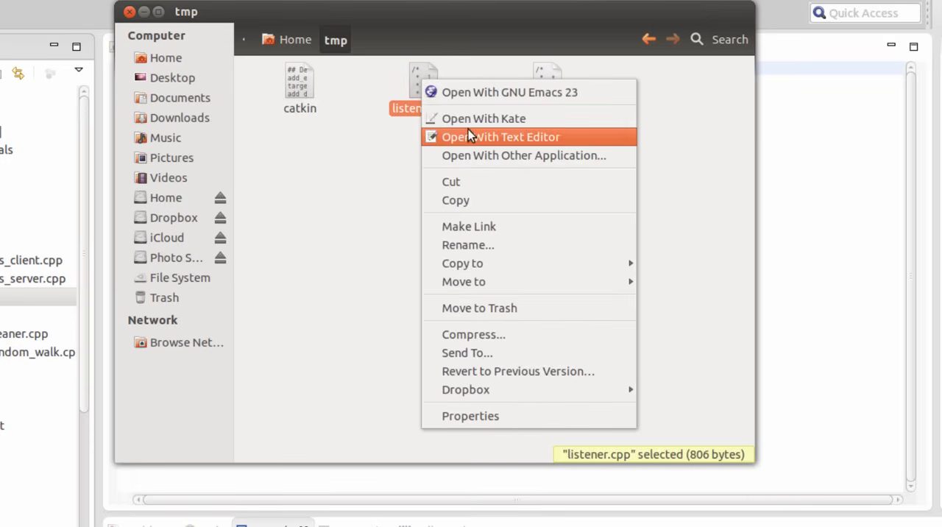
click(501, 137)
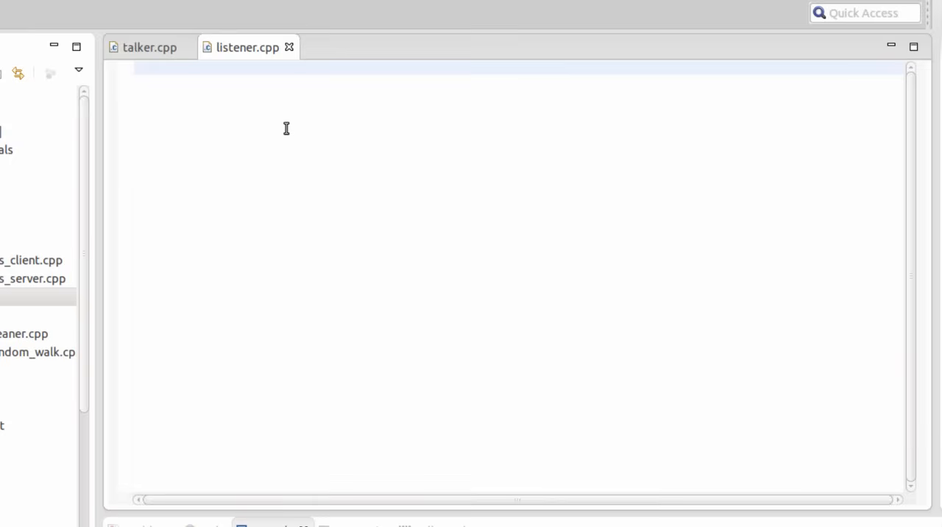
Step: Bring the talker.cpp tab forward and highlight the ros/ros.h include line
click(150, 47)
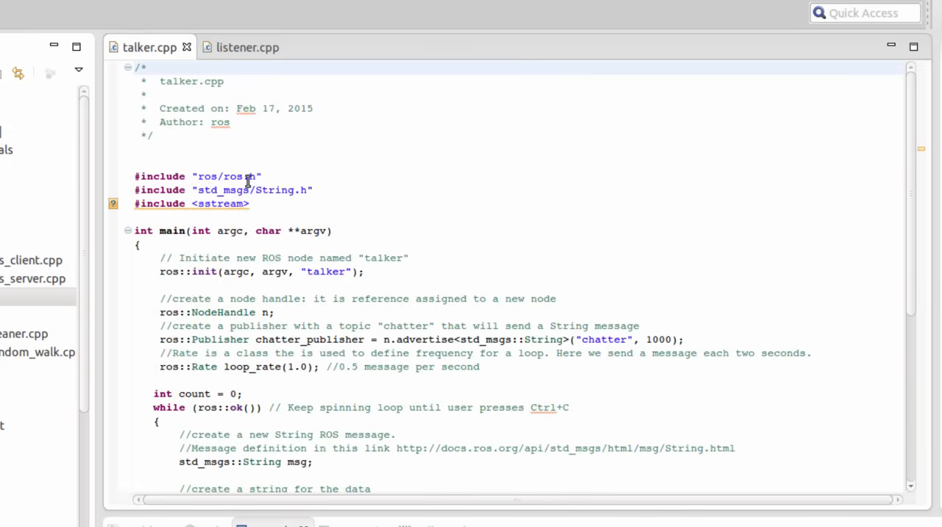
mouse_move(278, 177)
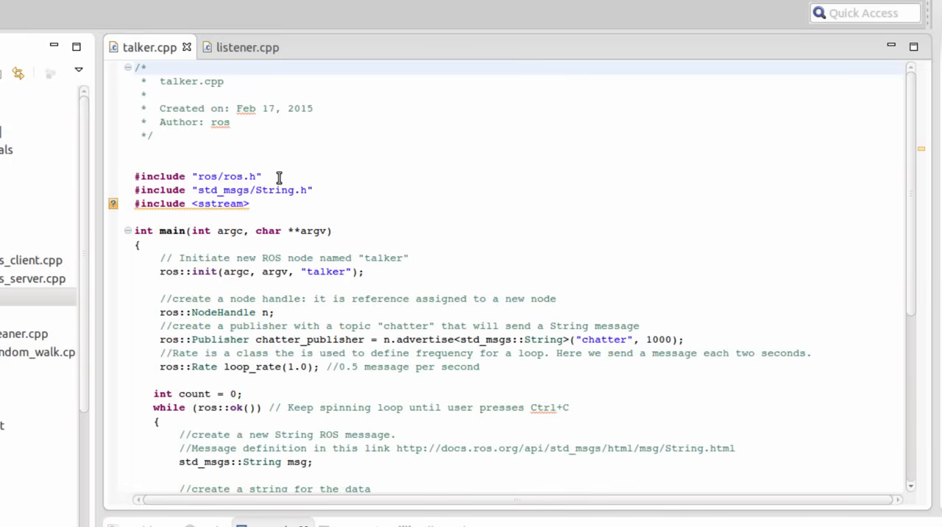
triple_click(224, 177)
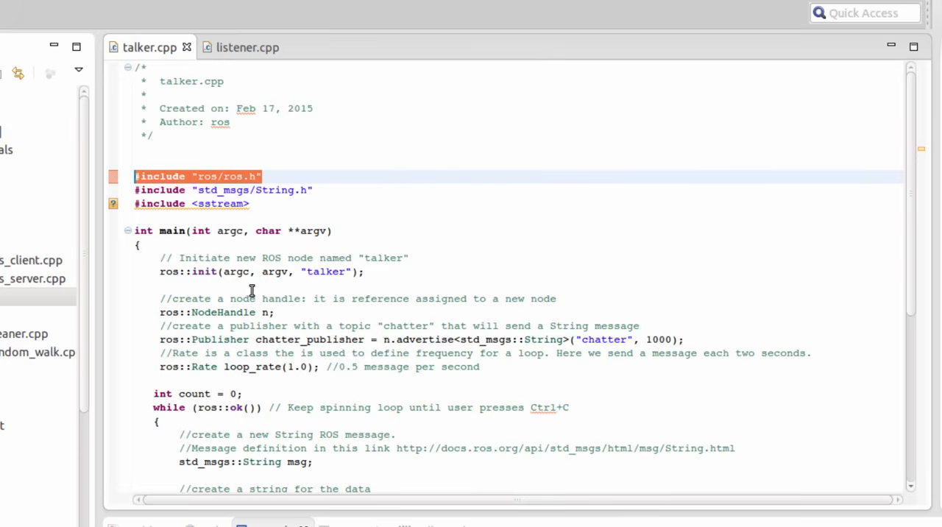
mouse_move(271, 219)
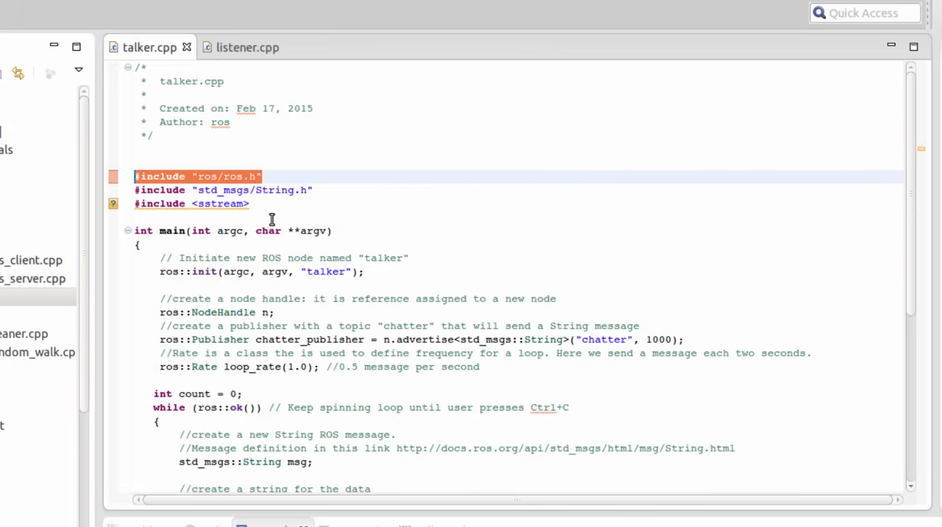
mouse_move(228, 192)
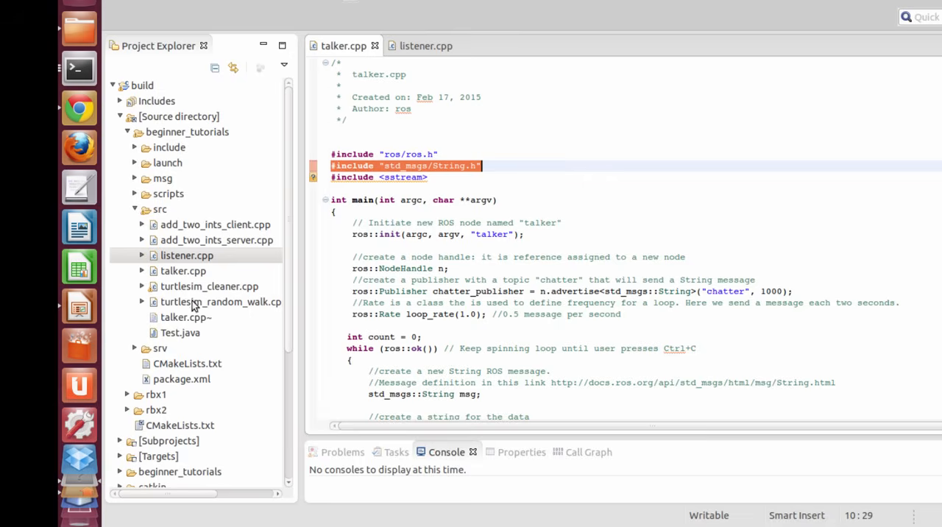
mouse_move(214, 329)
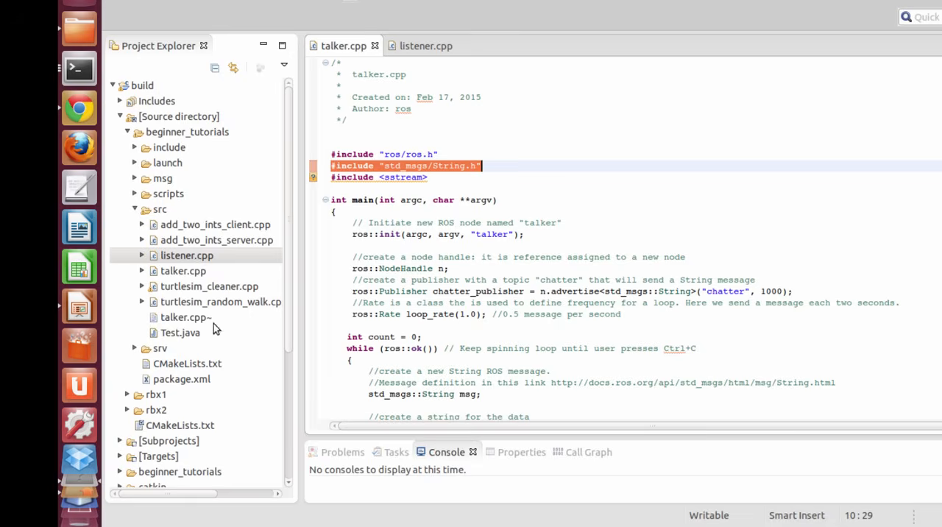
Step: Open CMakeLists.txt and highlight std_msgs among the find_package required components
double_click(186, 363)
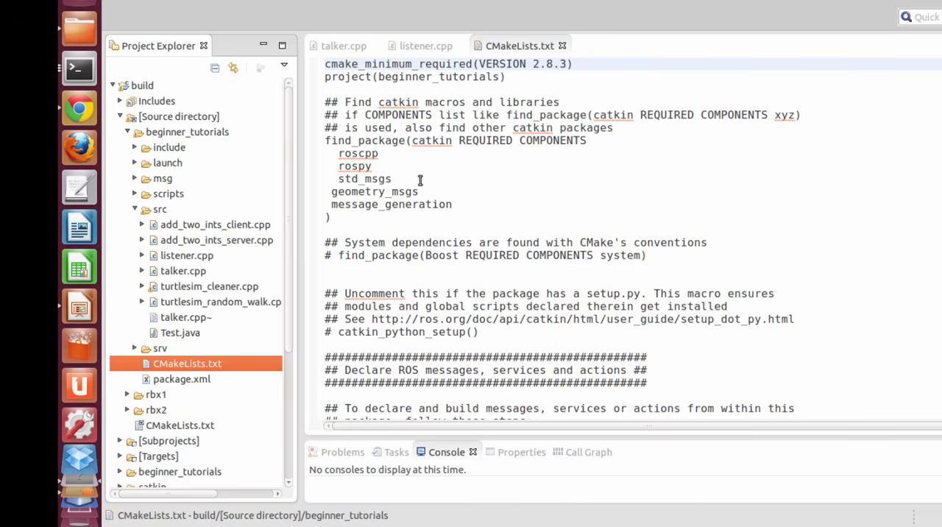
click(340, 179)
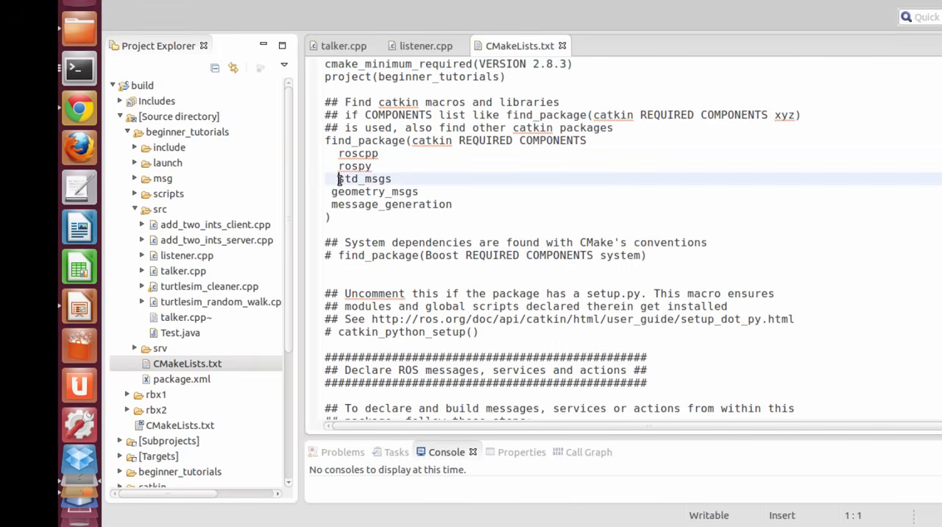
double_click(364, 179)
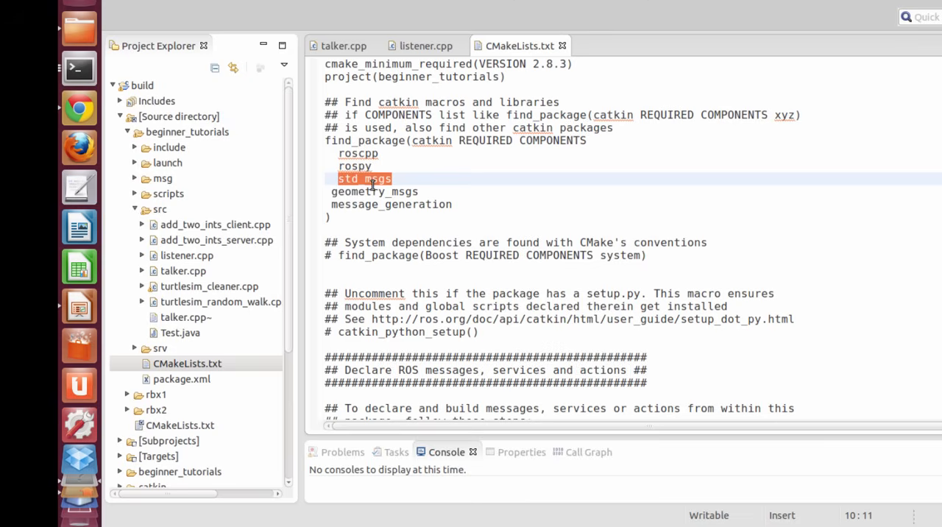
mouse_move(488, 291)
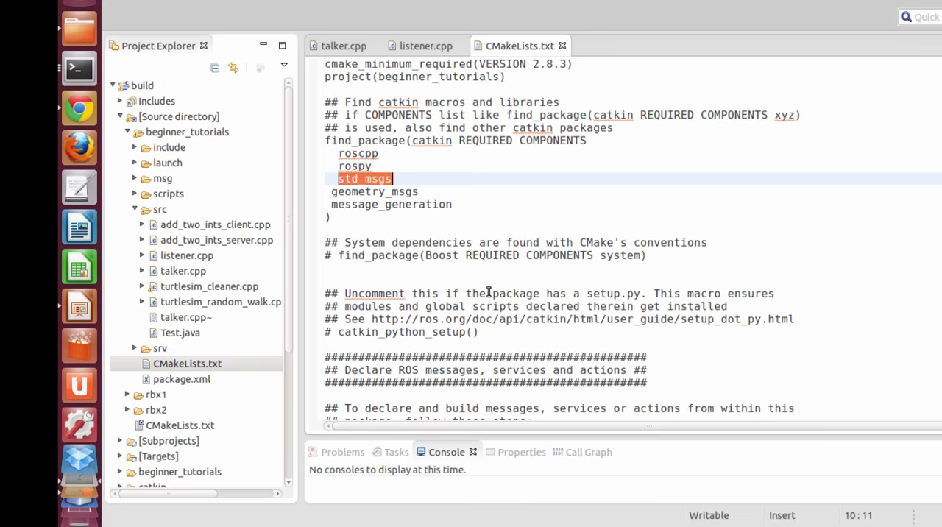
Step: Highlight CATKIN_DEPENDS and its std_msgs dependency further down the file
scroll(down, 3)
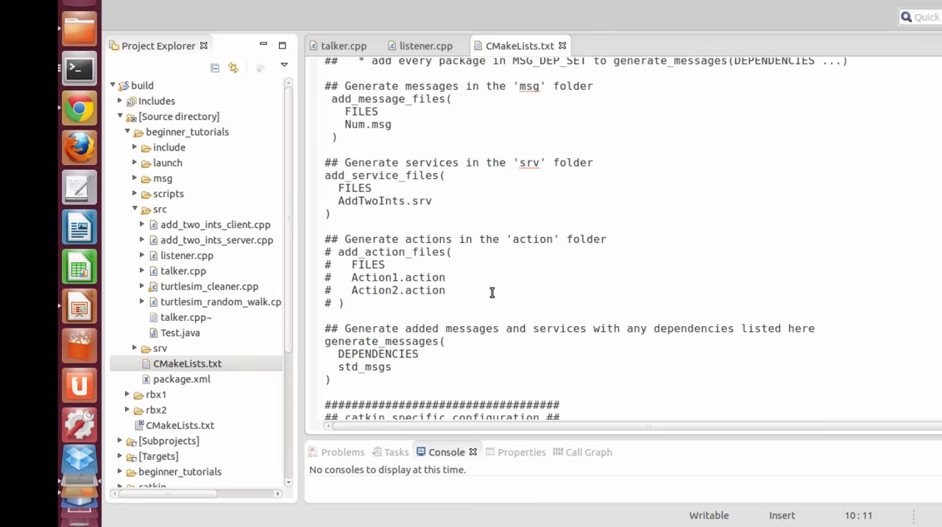
scroll(down, 3)
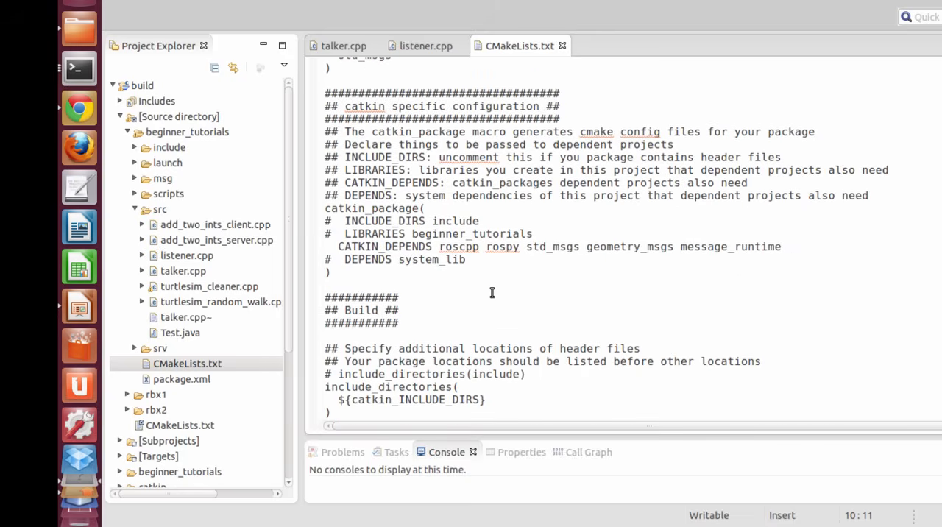
double_click(375, 247)
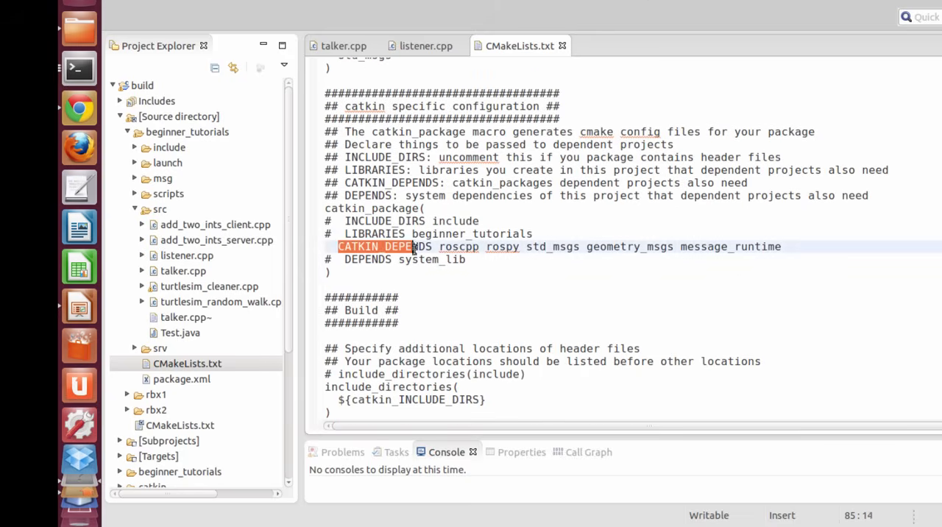
double_click(543, 246)
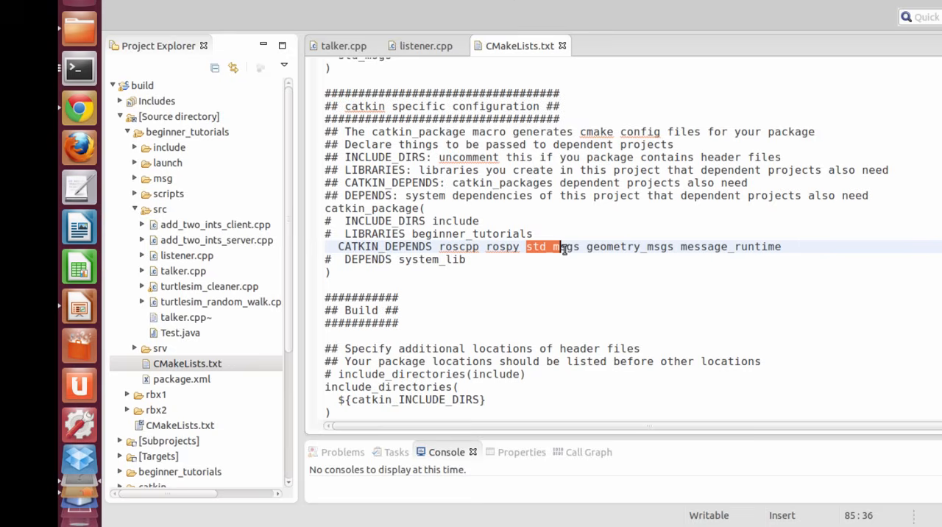
double_click(553, 246)
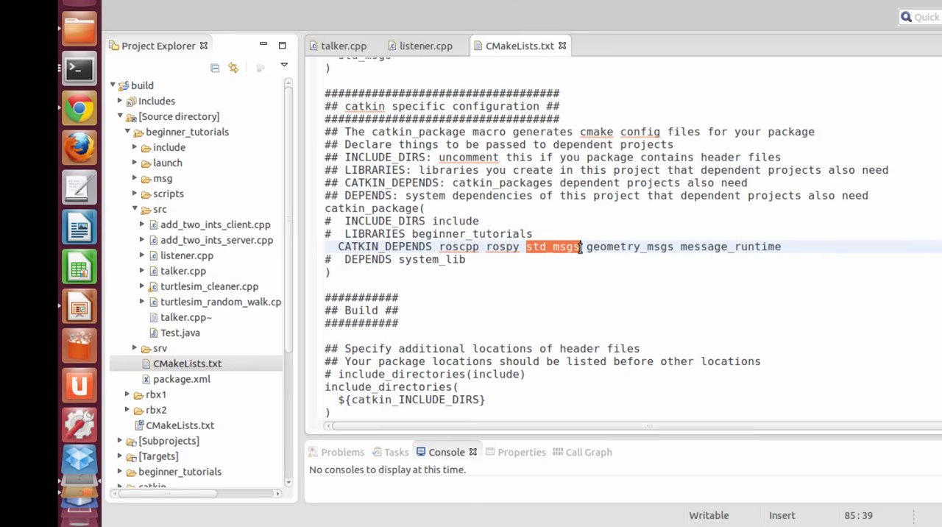
mouse_move(567, 283)
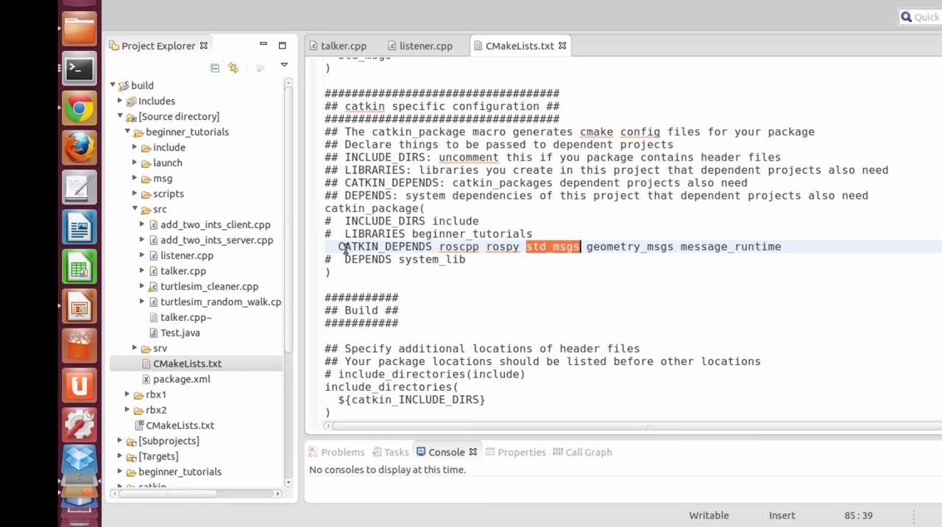
mouse_move(353, 248)
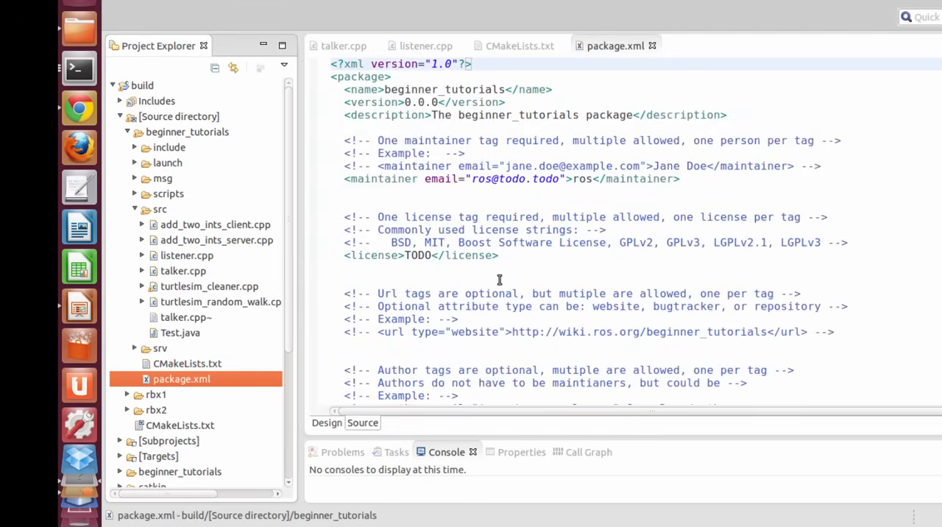
scroll(down, 3)
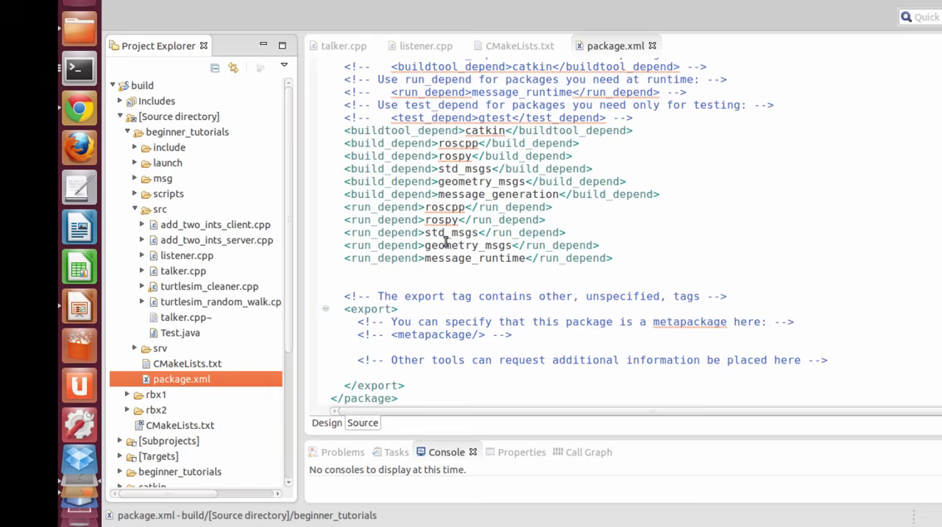
triple_click(455, 233)
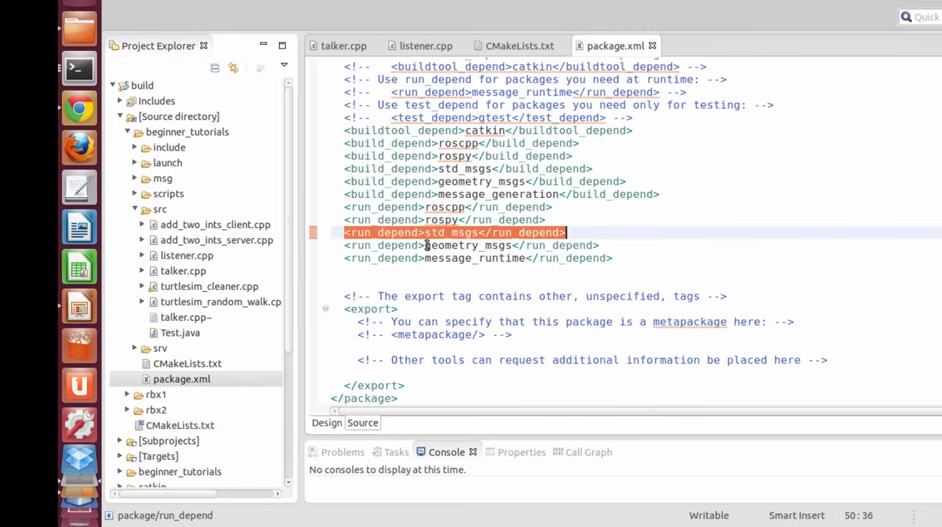
mouse_move(393, 236)
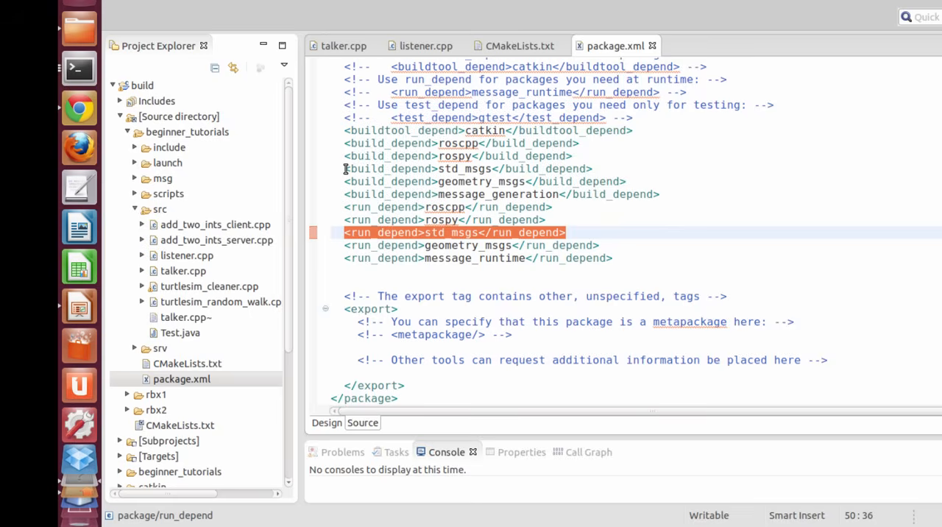
click(467, 169)
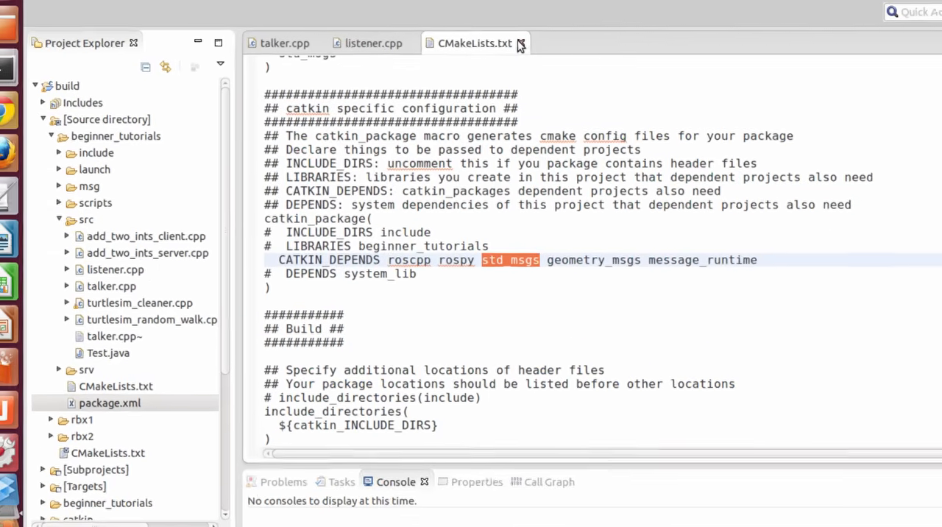
click(520, 42)
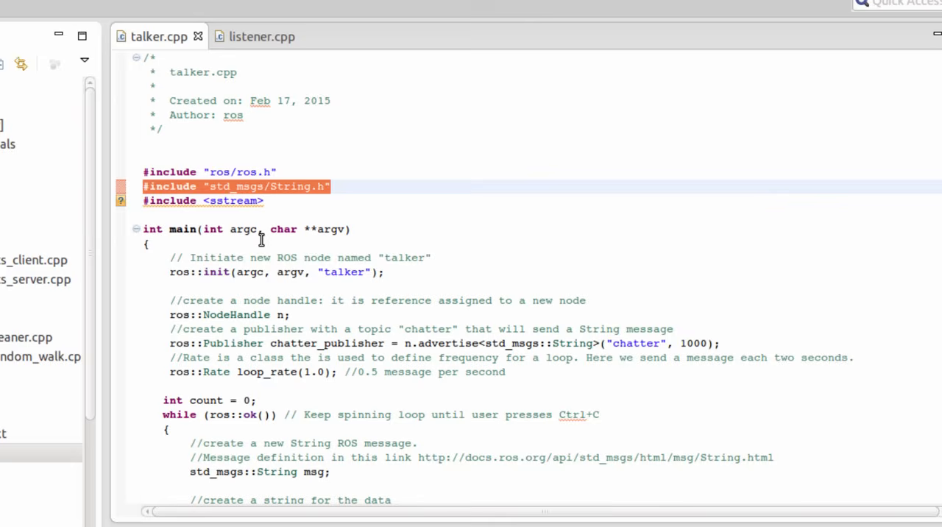
scroll(up, 3)
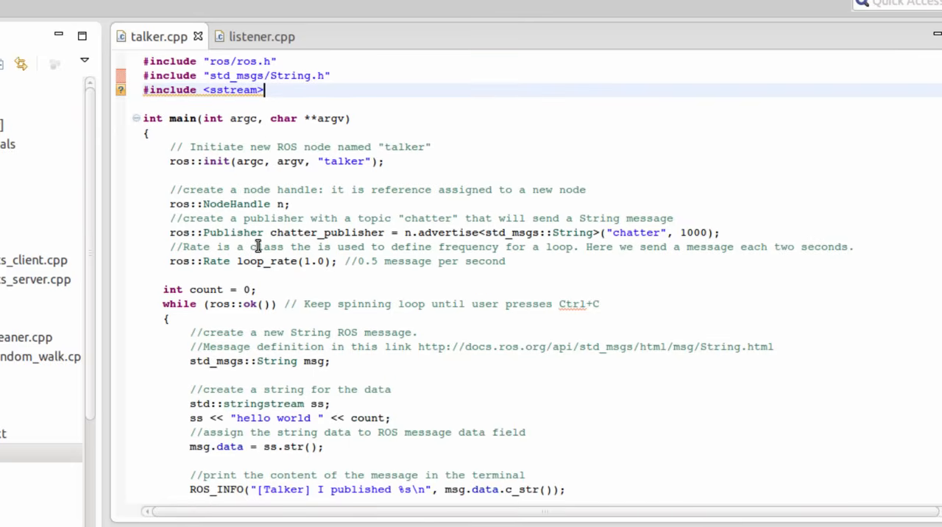
mouse_move(238, 181)
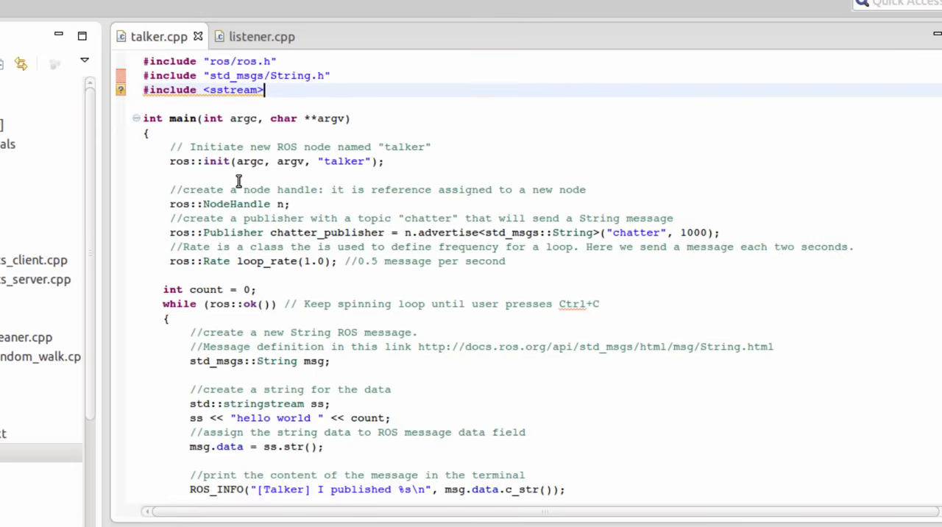
mouse_move(177, 161)
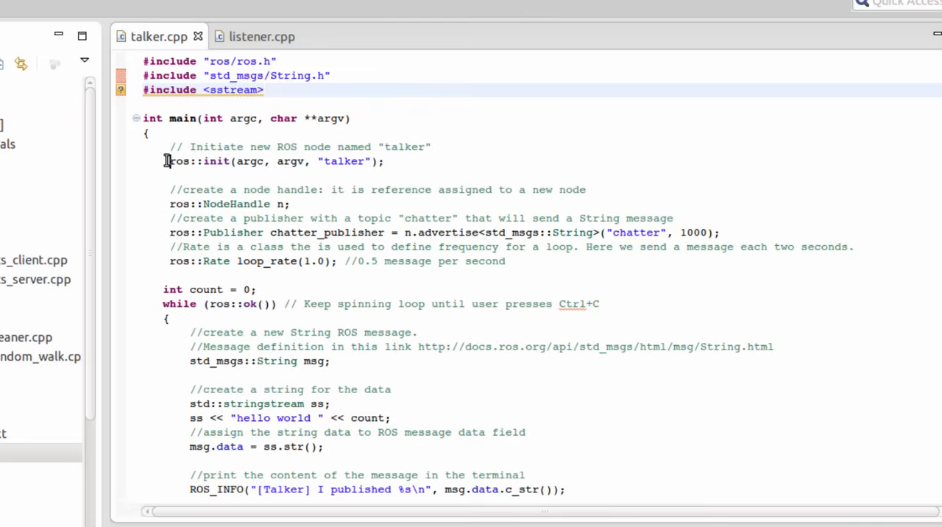
triple_click(273, 161)
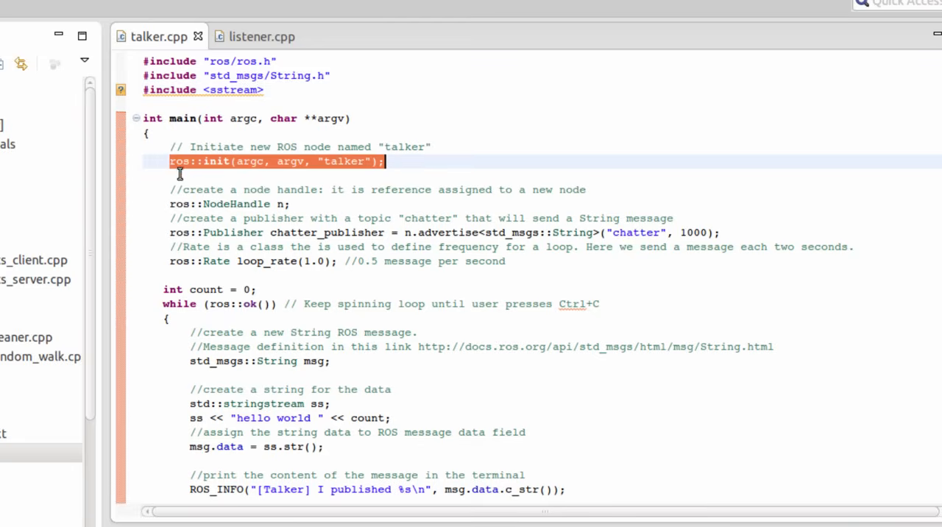
click(261, 169)
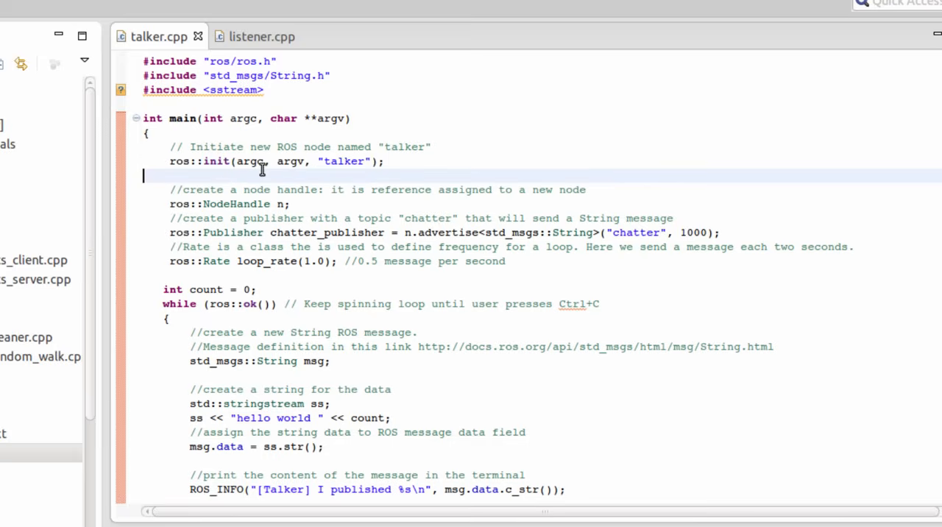
double_click(344, 161)
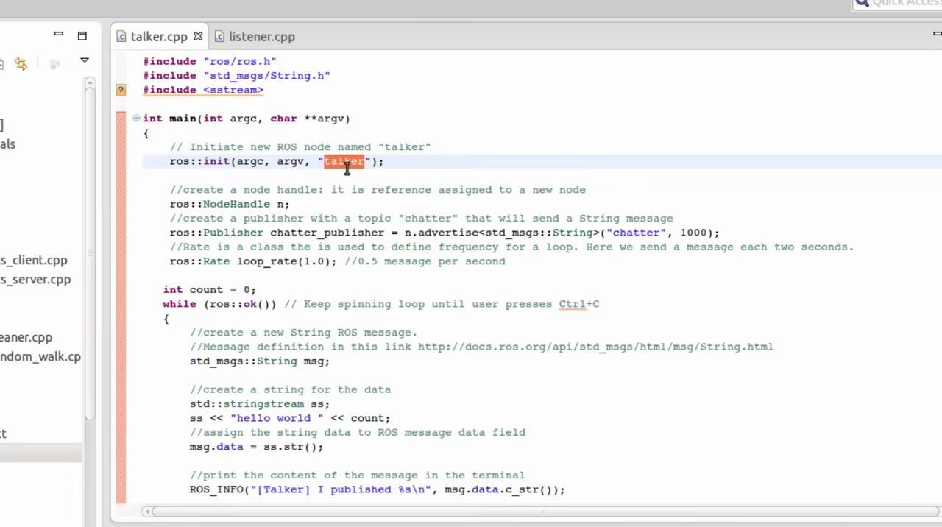
mouse_move(254, 152)
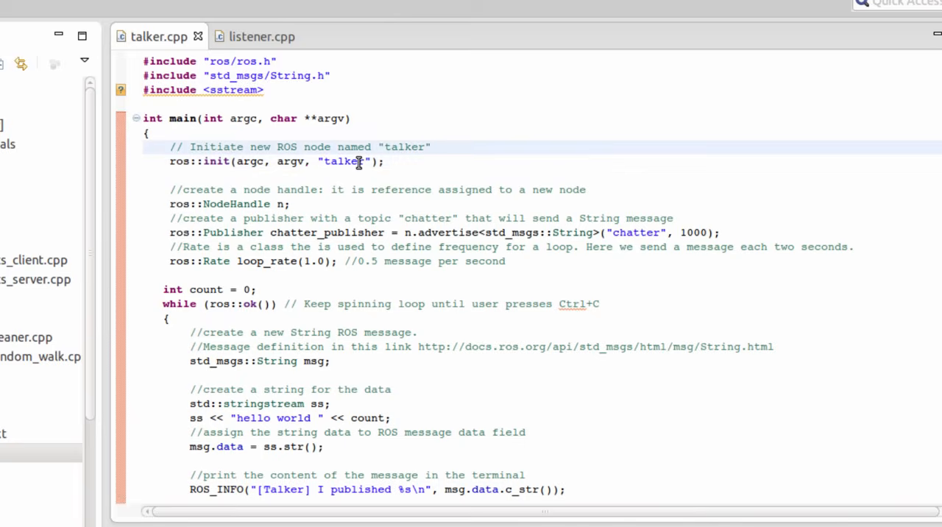
scroll(up, 3)
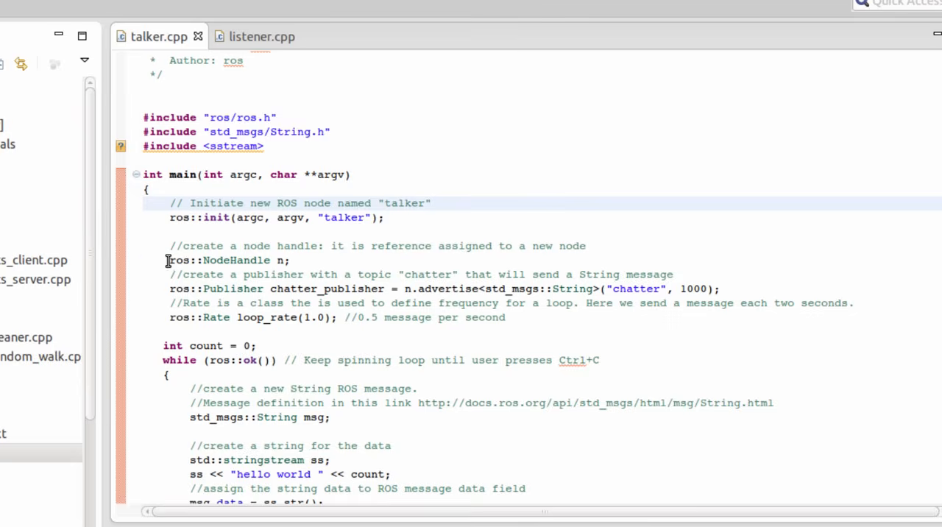
double_click(228, 260)
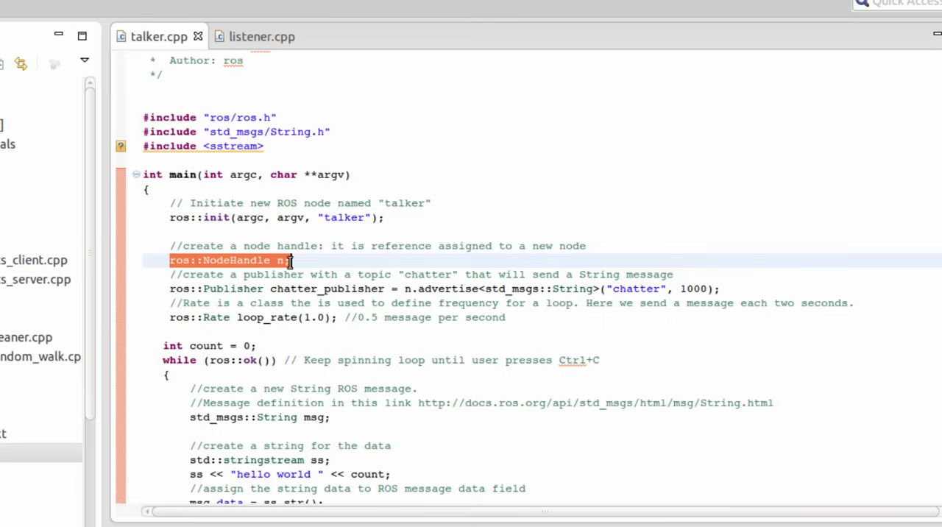
mouse_move(530, 249)
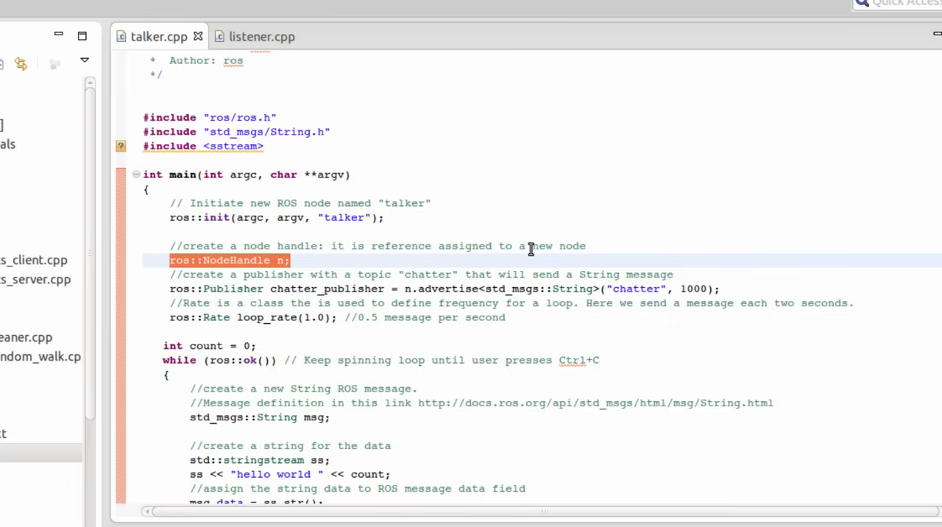
click(586, 246)
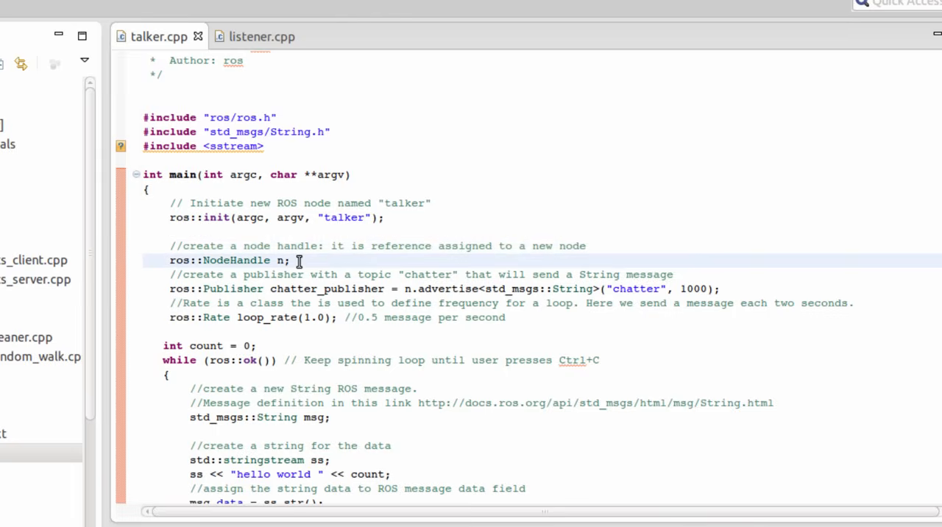
double_click(219, 260)
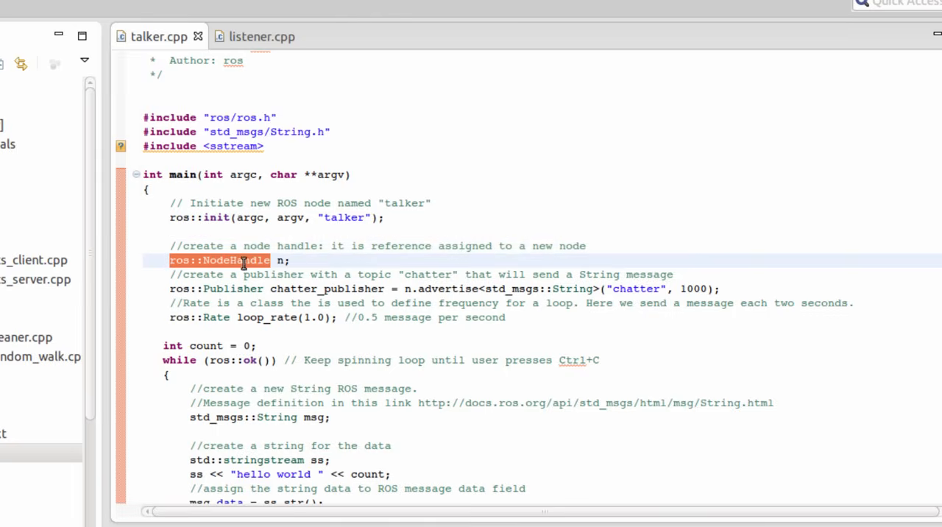
click(280, 260)
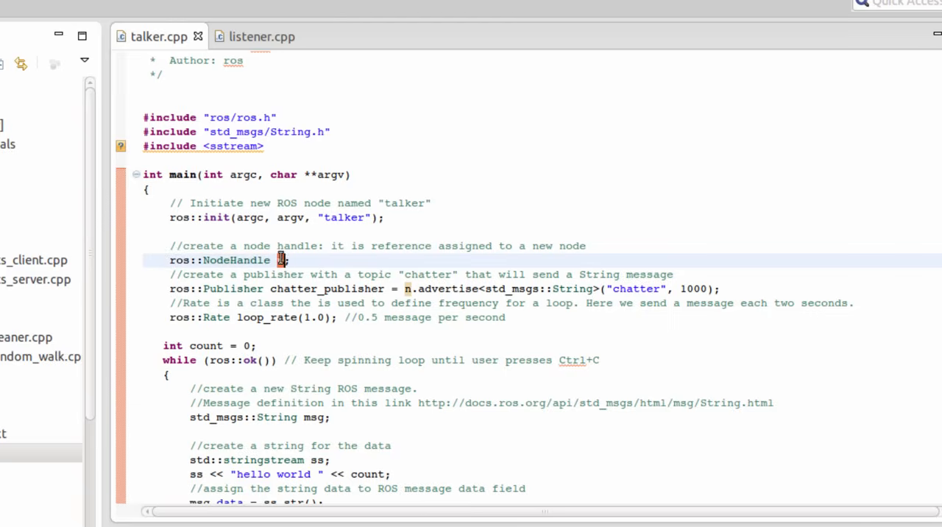
scroll(up, 3)
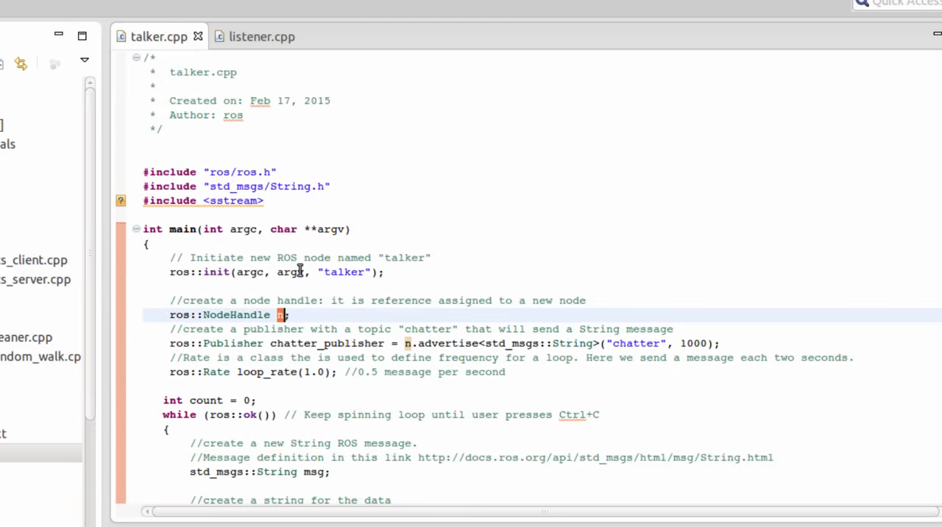
scroll(down, 3)
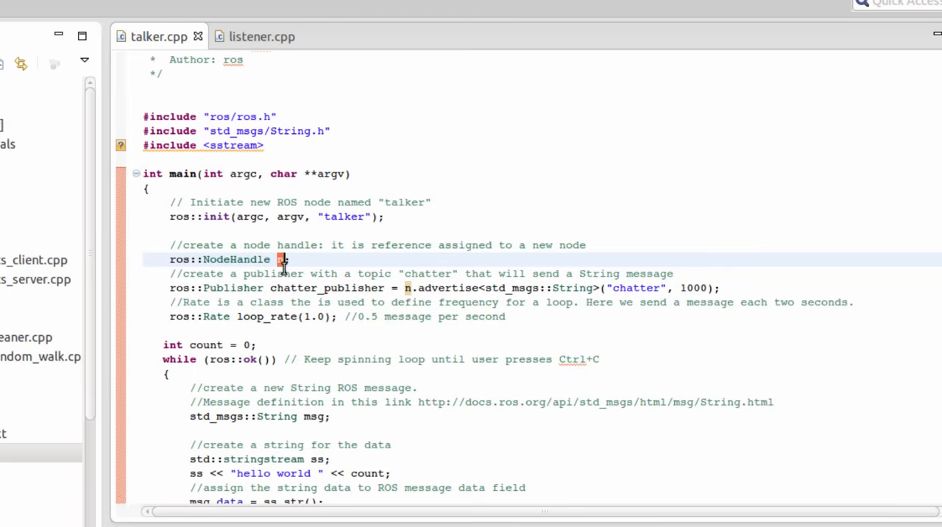
mouse_move(237, 247)
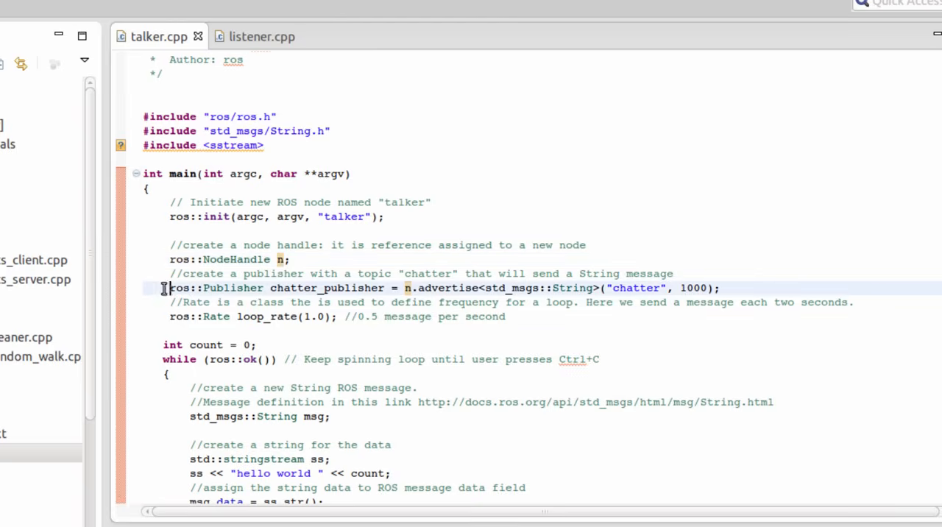
triple_click(441, 288)
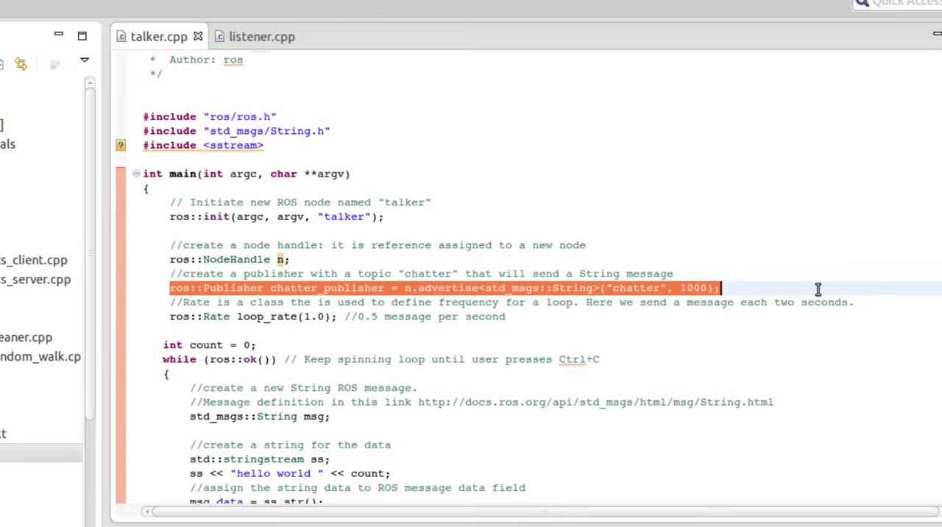
mouse_move(344, 212)
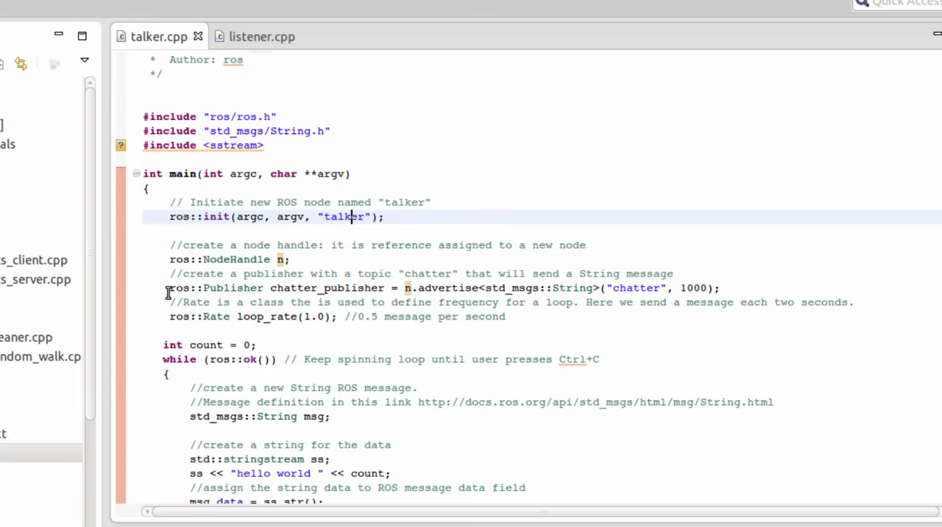
double_click(220, 287)
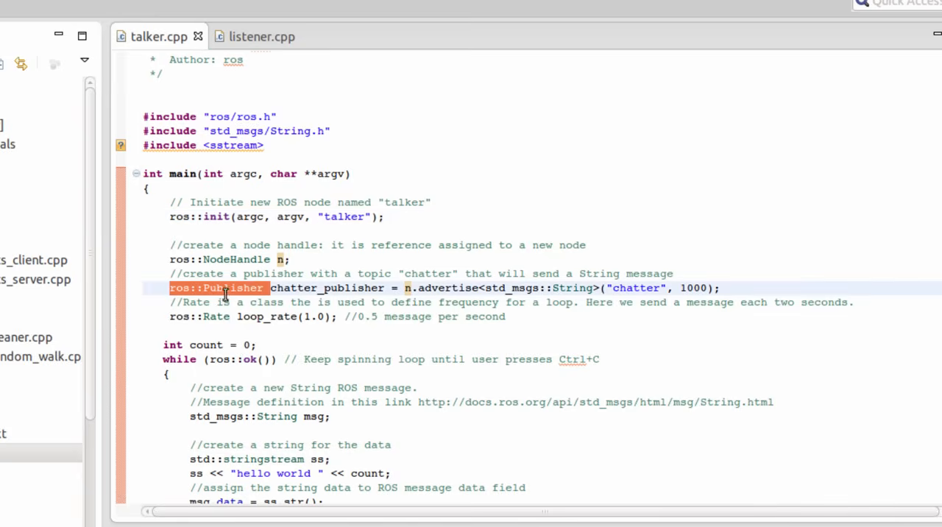
double_click(325, 288)
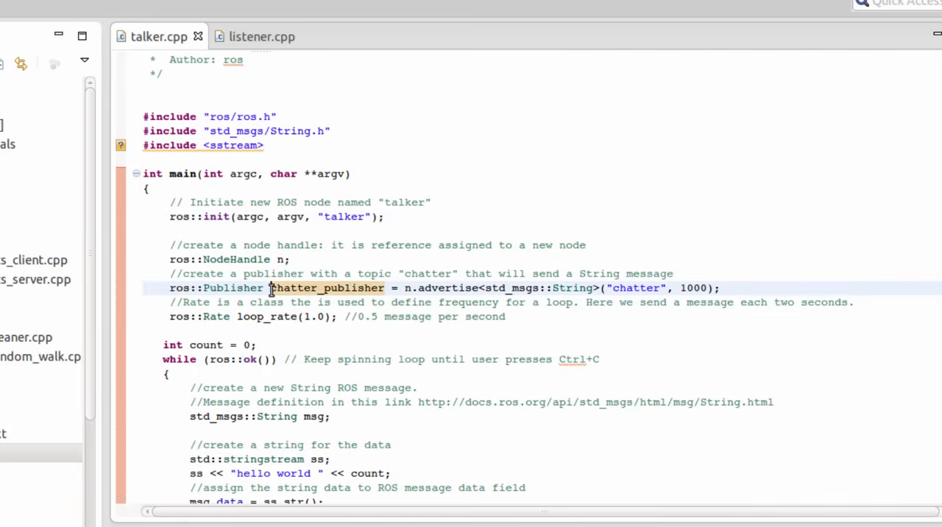
double_click(326, 288)
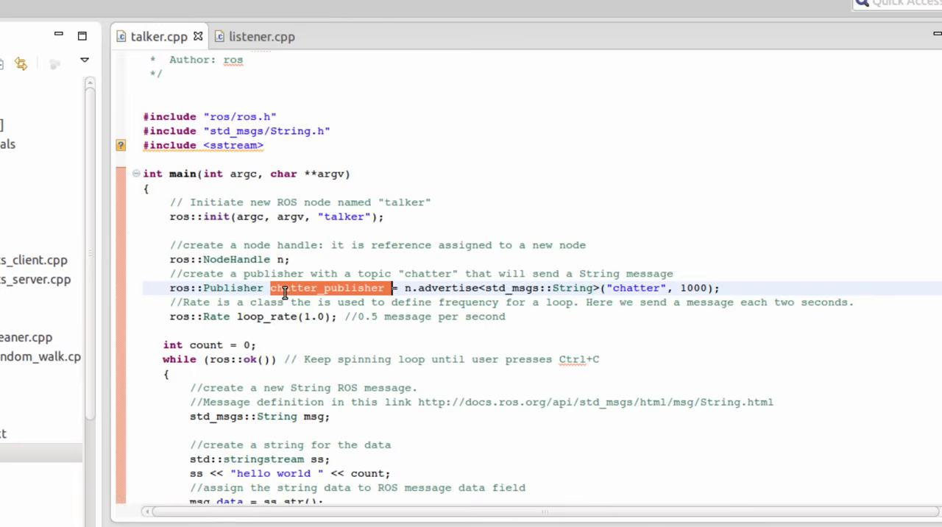
mouse_move(287, 287)
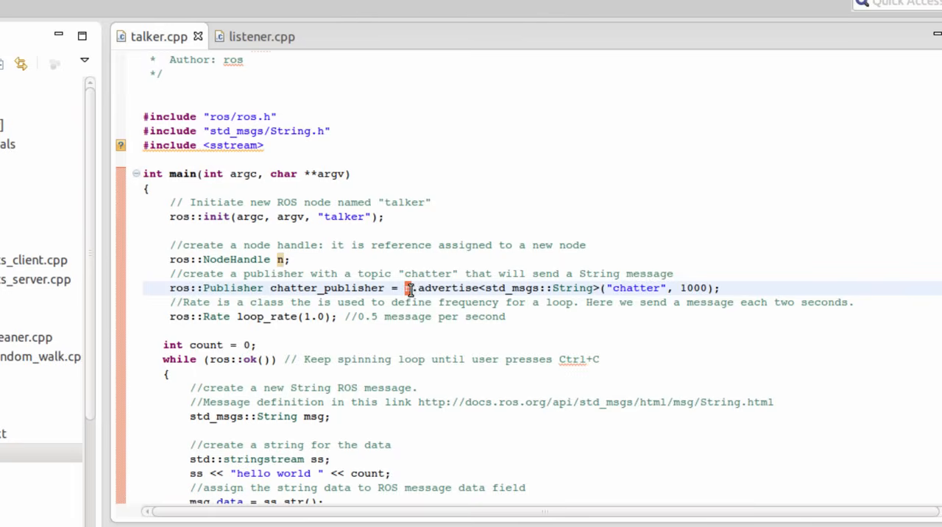
text(.)
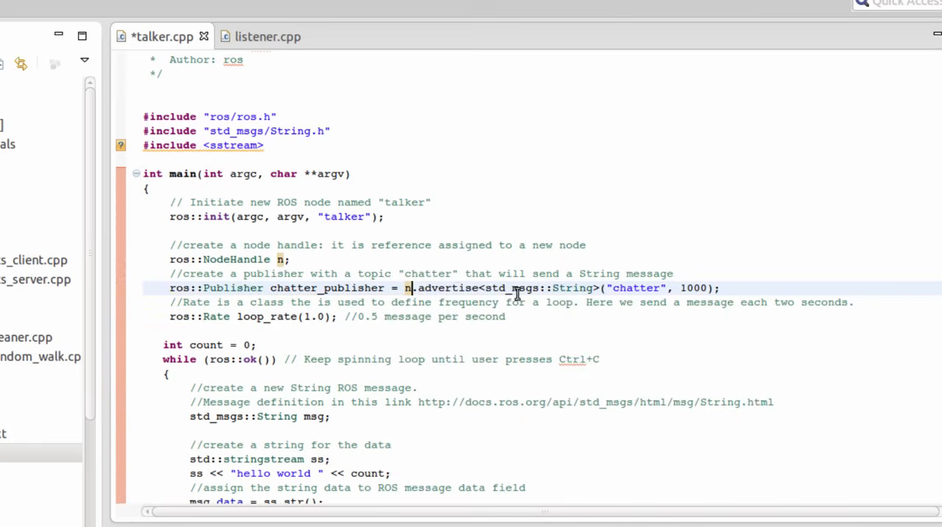
double_click(636, 288)
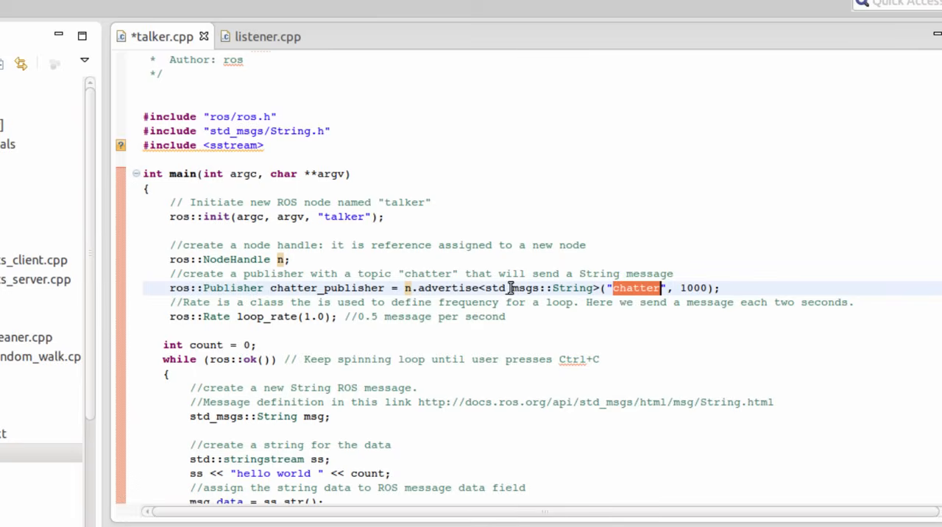
double_click(540, 288)
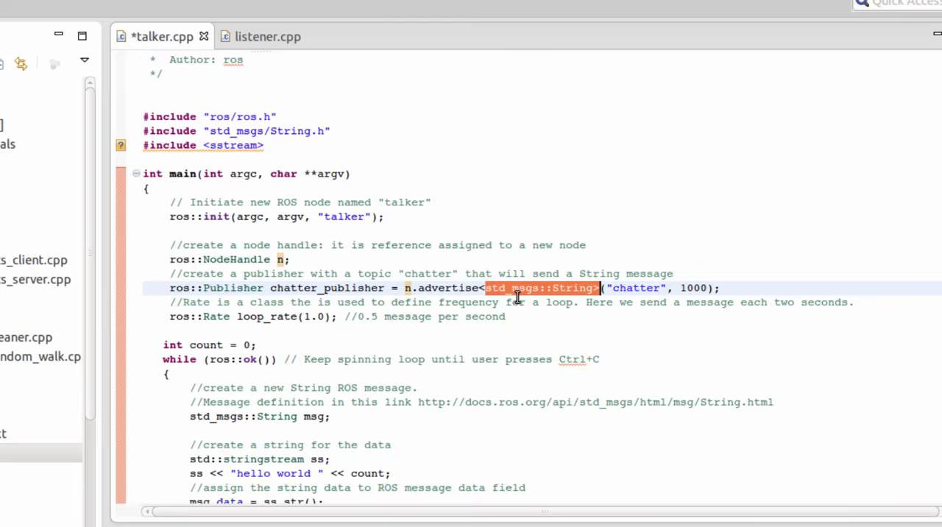
mouse_move(570, 288)
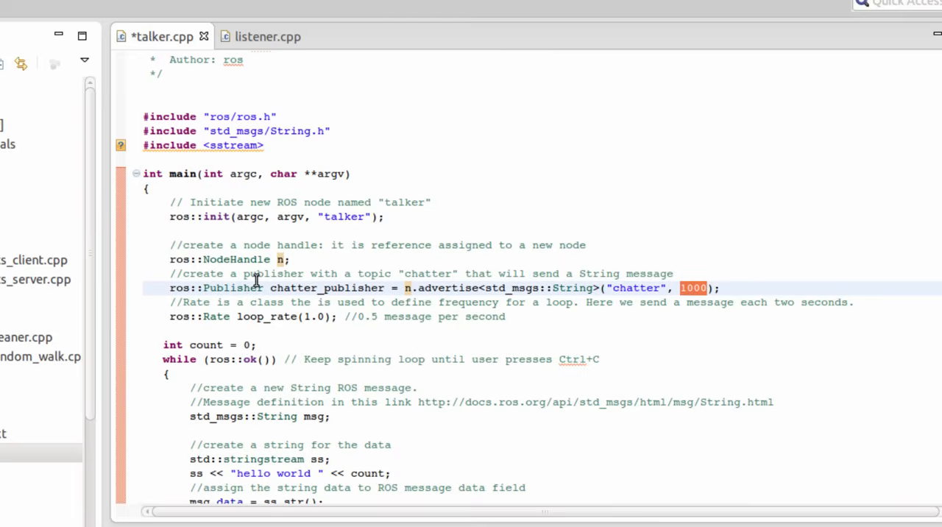
scroll(down, 3)
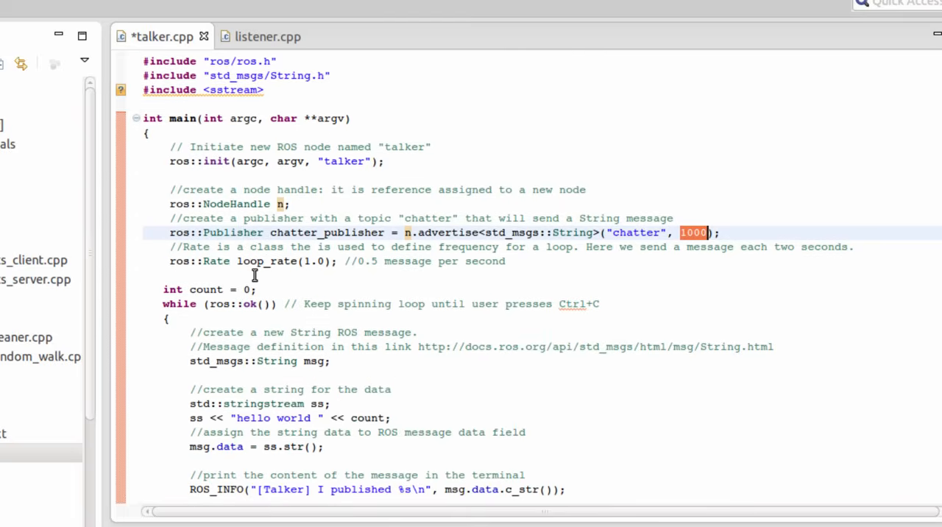
mouse_move(585, 287)
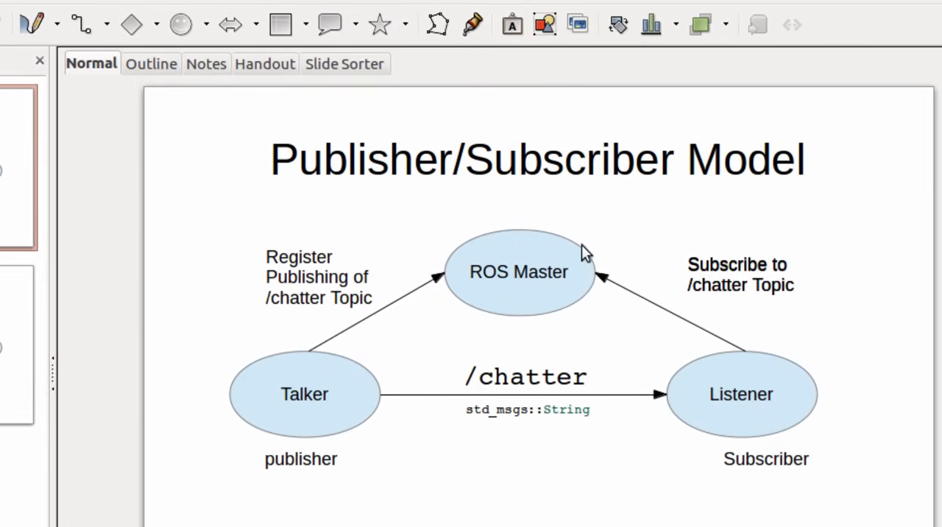
mouse_move(550, 269)
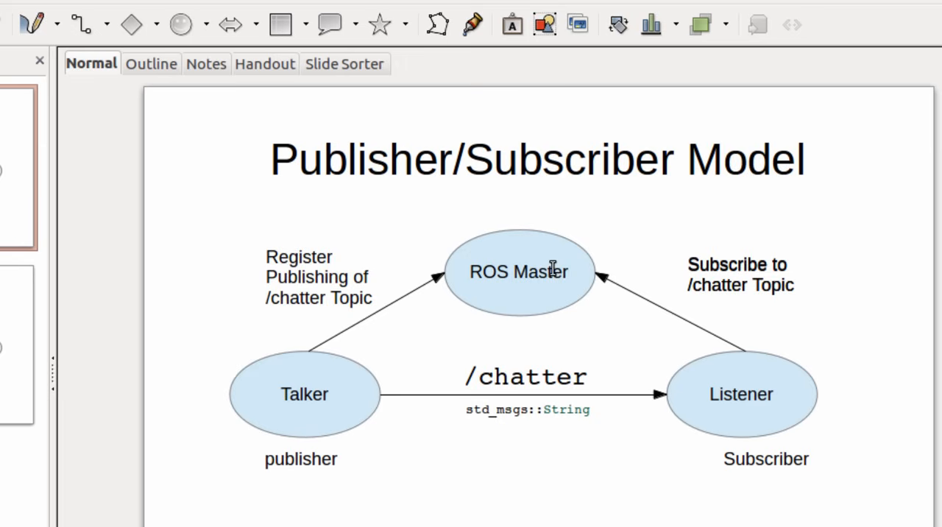
mouse_move(552, 269)
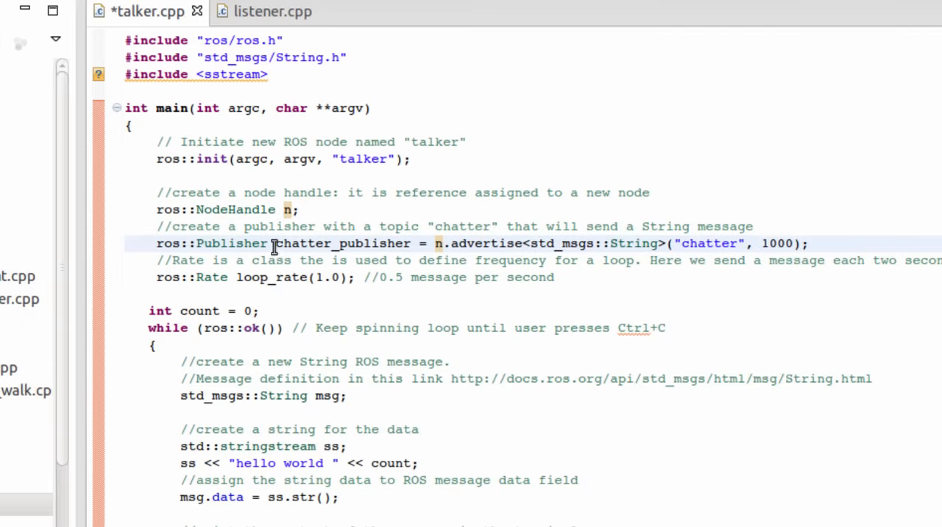
Step: Highlight the Publisher and ros::Rate types, try larger loop rates, then undo
double_click(342, 243)
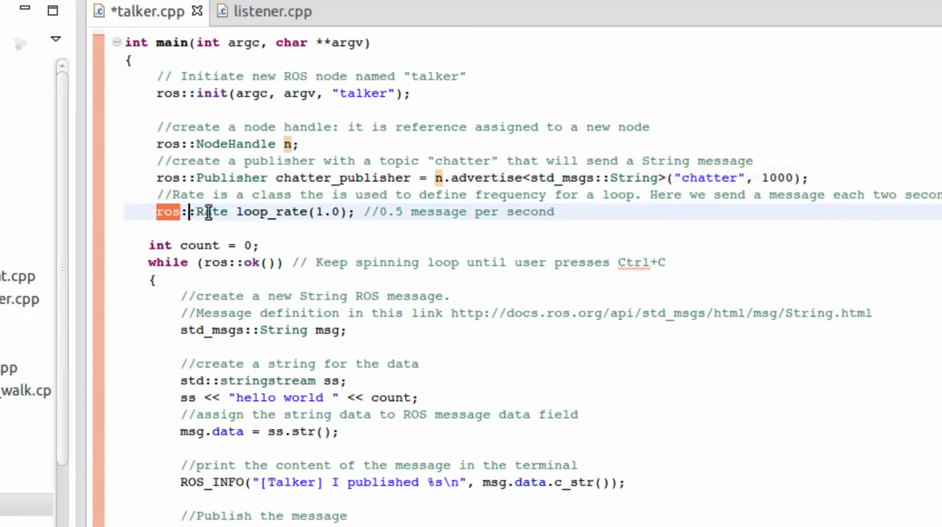
drag(187, 212, 353, 212)
text(1)
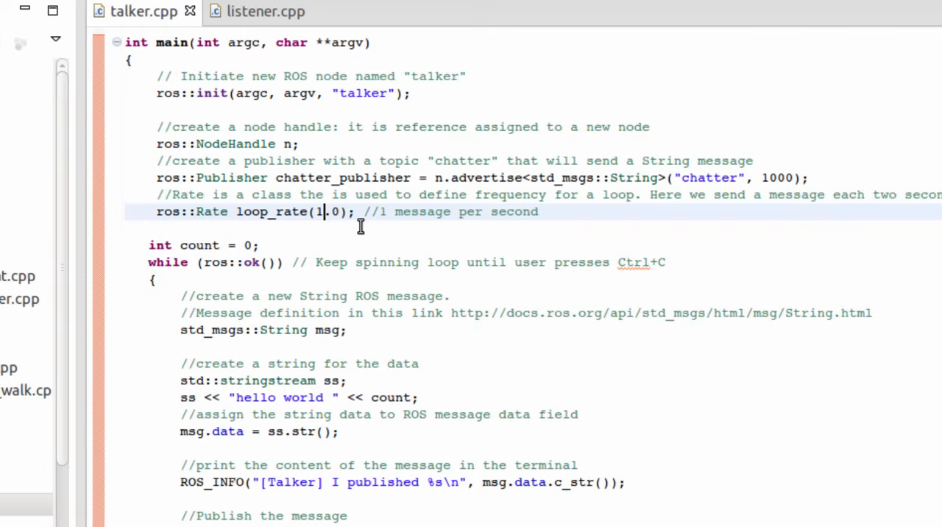
text(0)
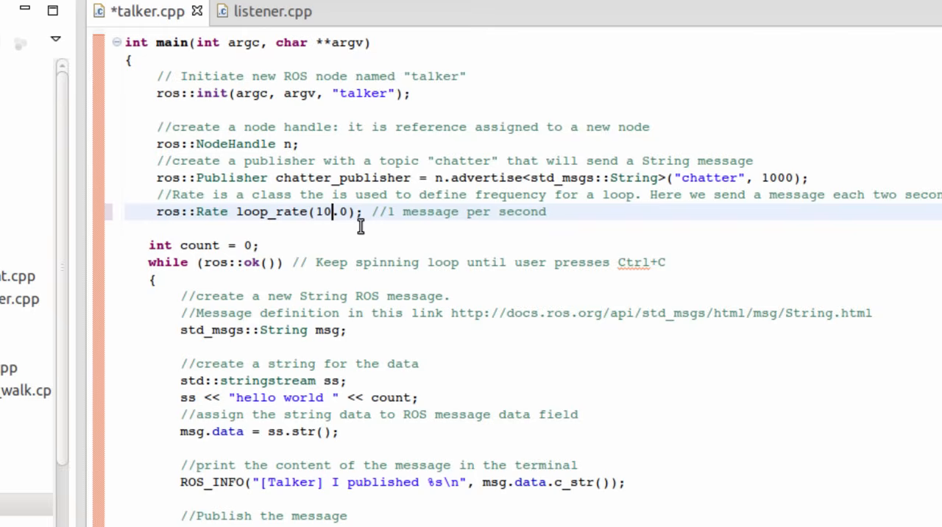
text(0)
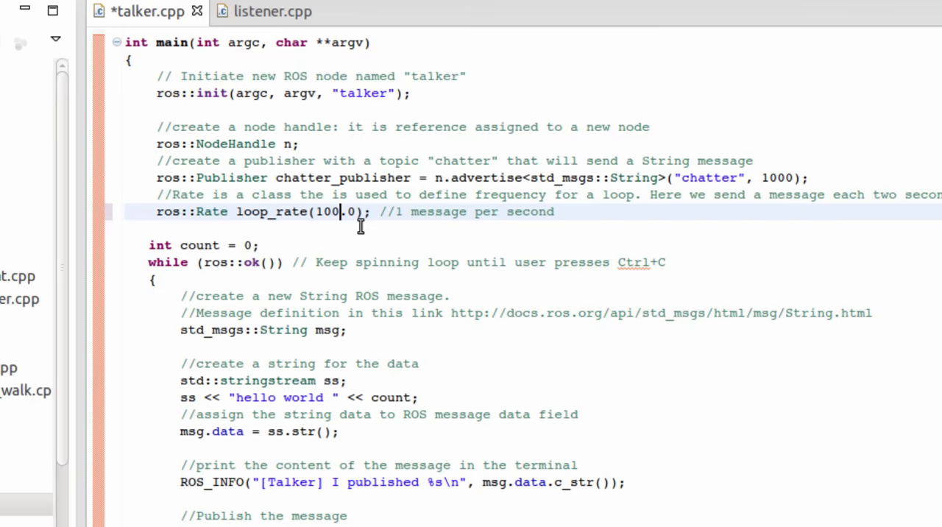
key(BackSpace)
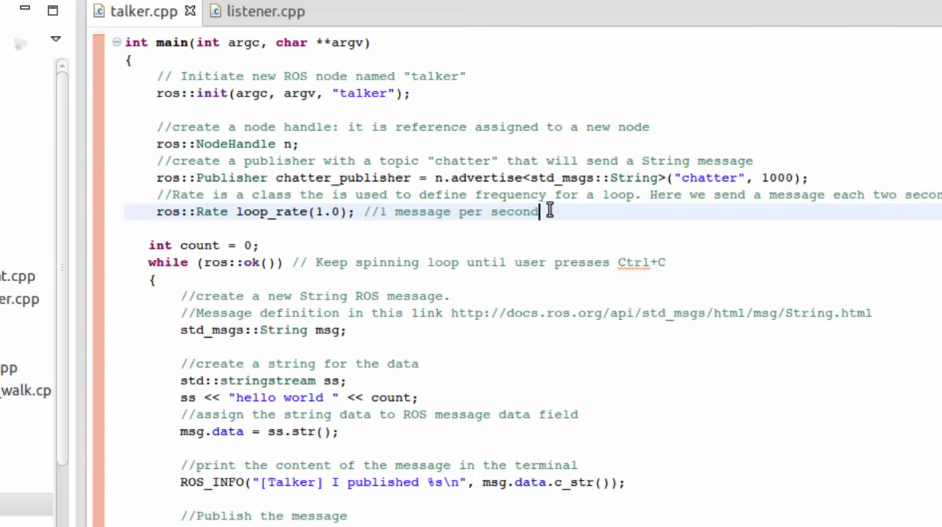
mouse_move(307, 226)
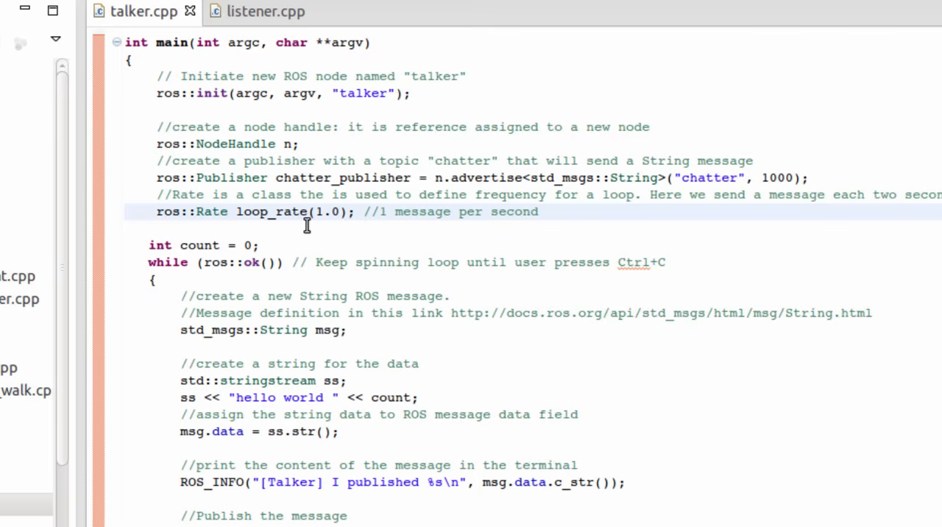
Step: Try a 0.5 loop rate, then restore the value to 1.0
click(537, 212)
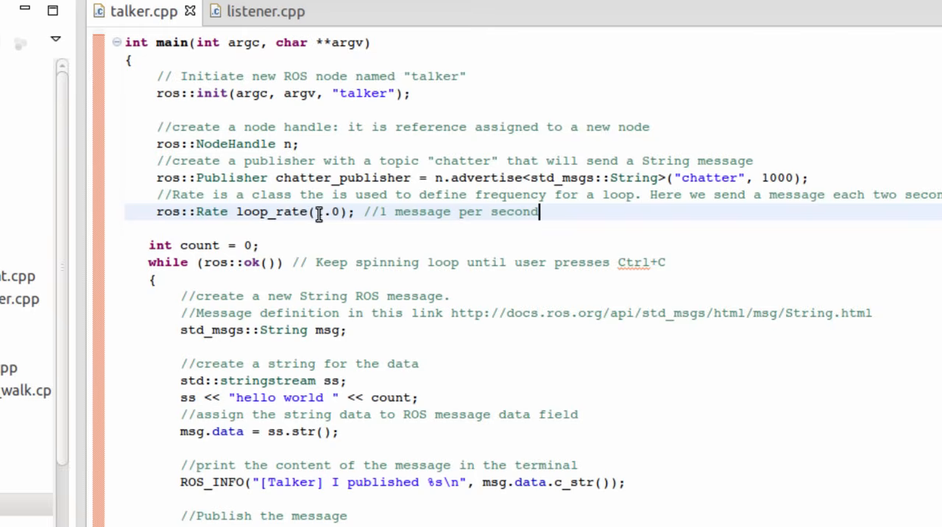
double_click(326, 212)
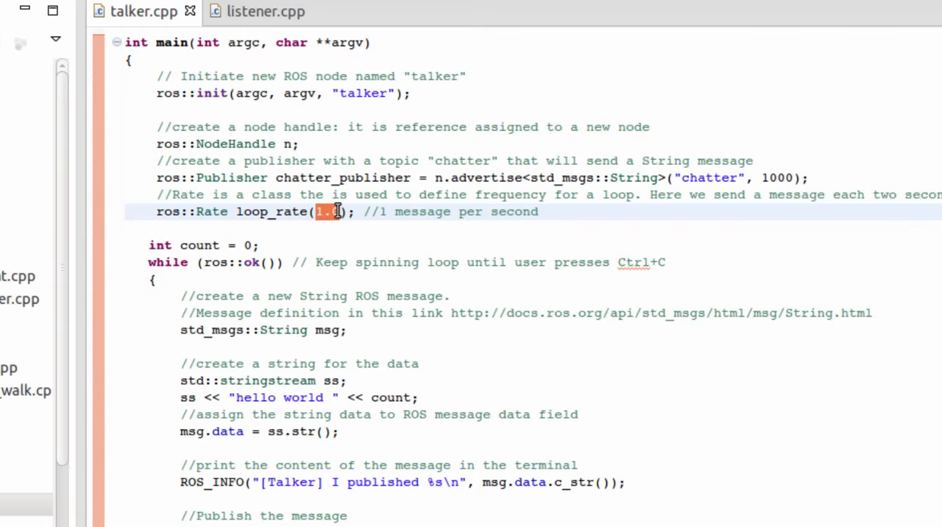
text(0.5)
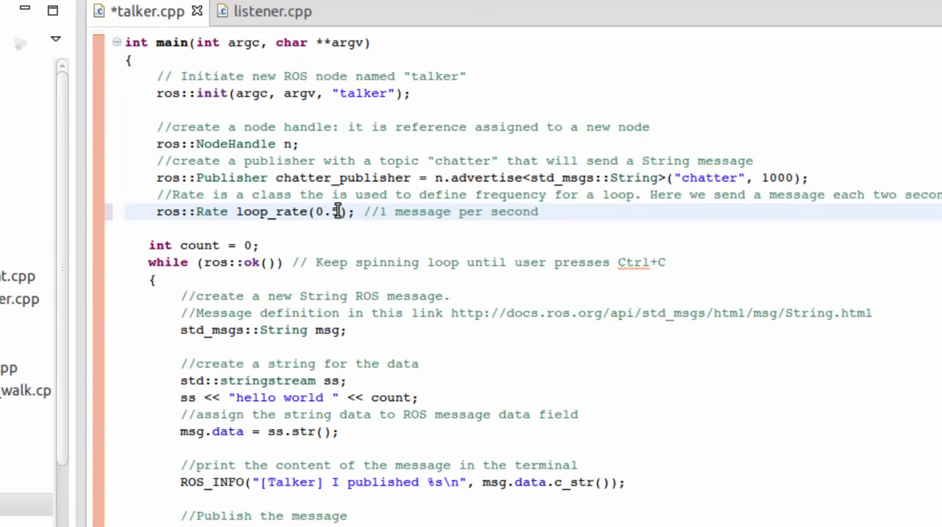
key(BackSpace)
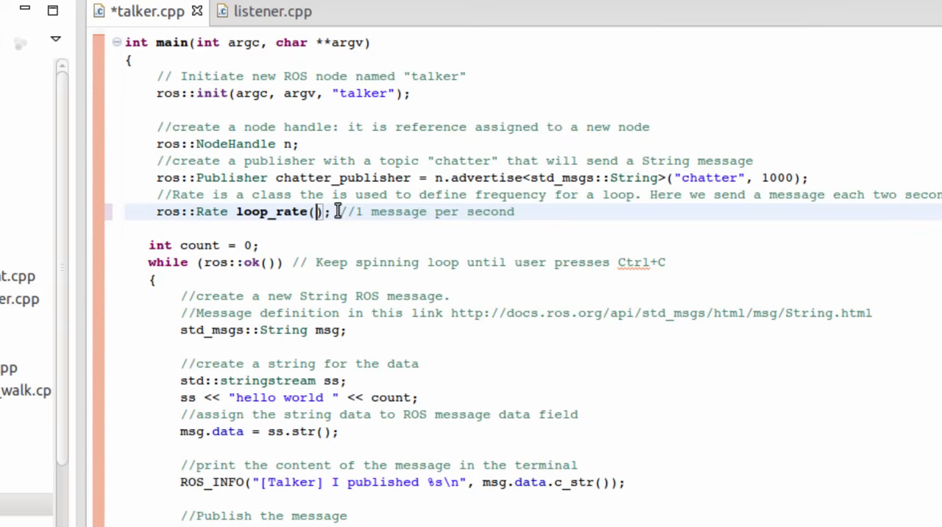
text(1.0)
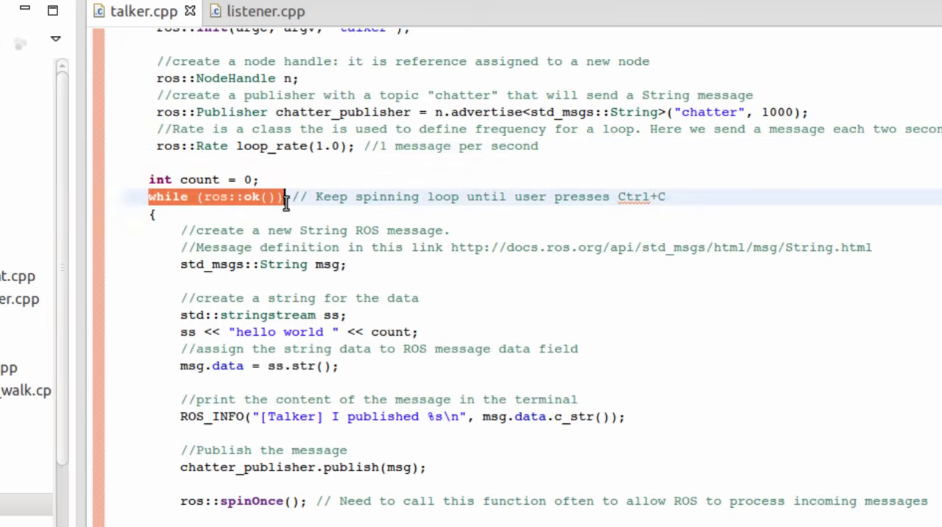
mouse_move(455, 336)
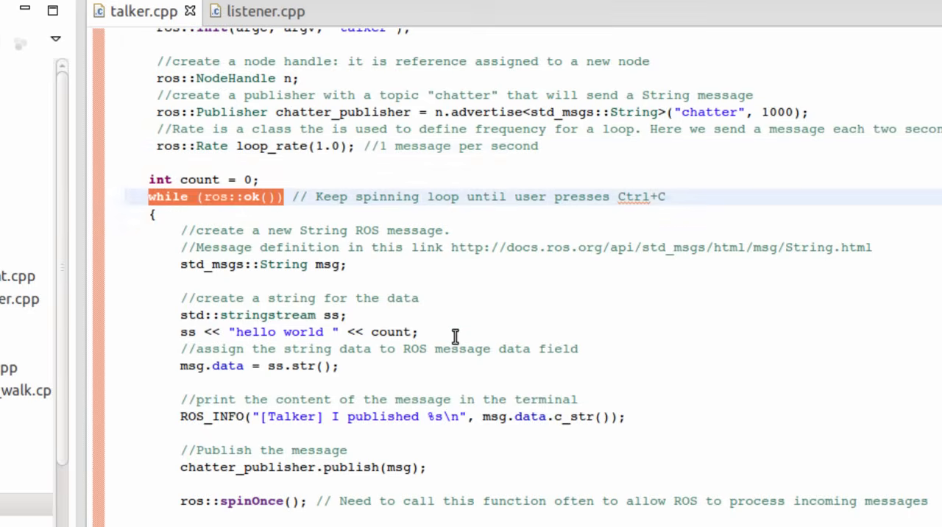
mouse_move(288, 207)
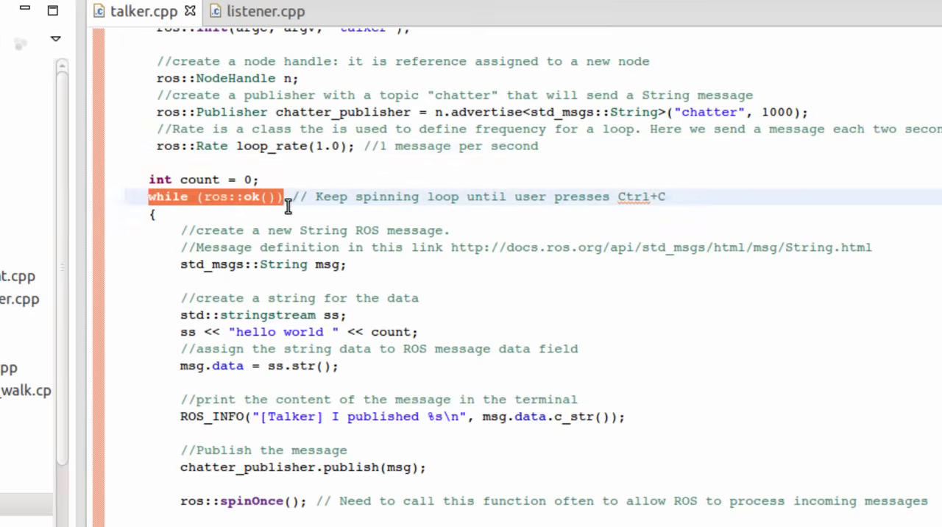
mouse_move(381, 273)
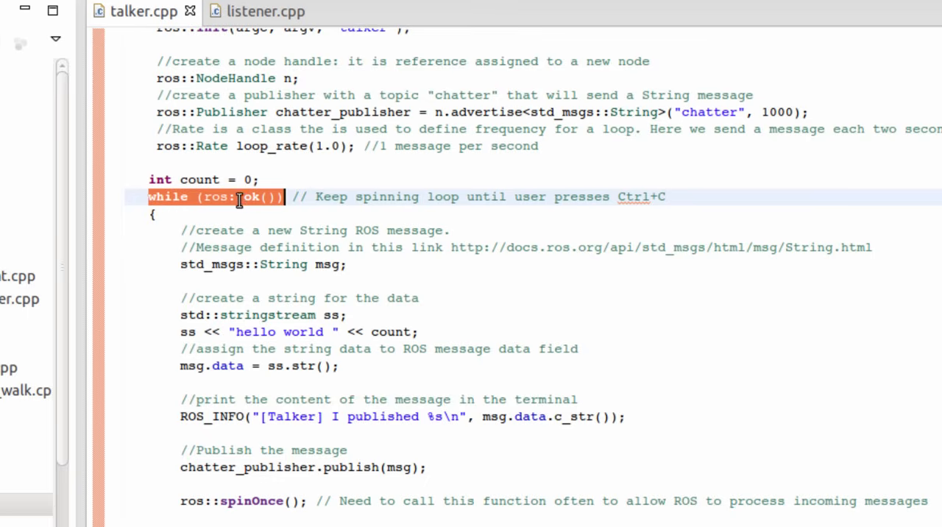
mouse_move(266, 291)
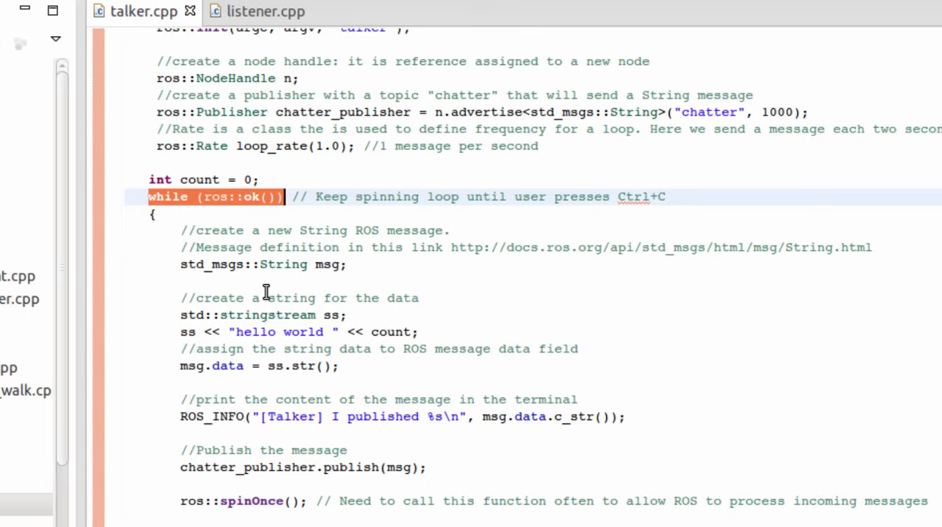
mouse_move(316, 296)
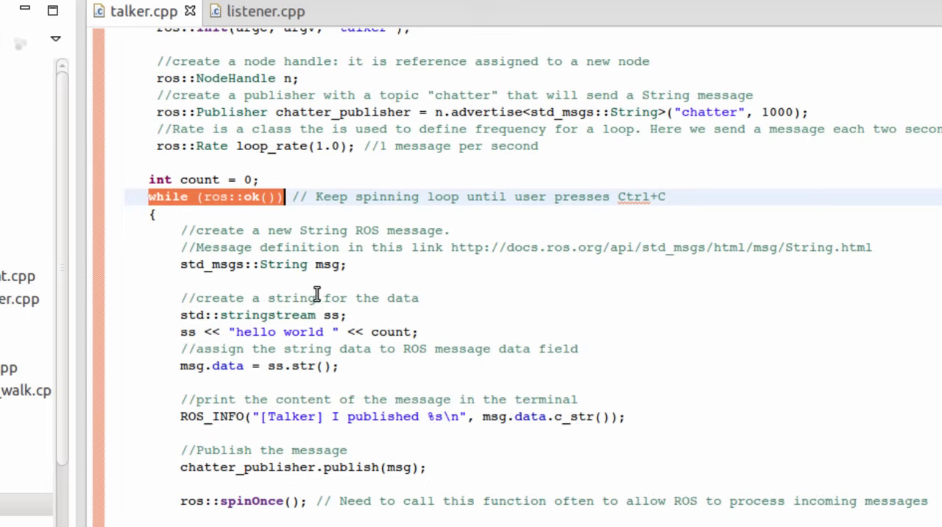
click(189, 206)
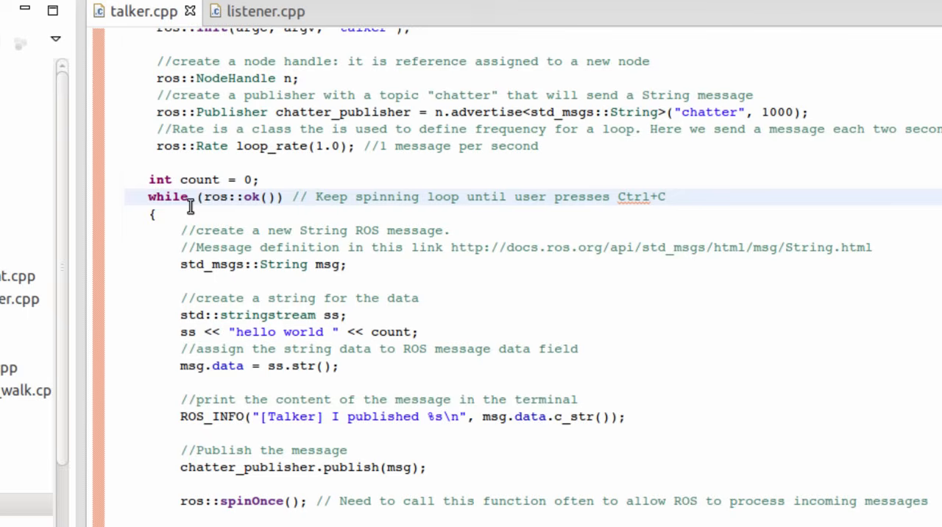
scroll(down, 3)
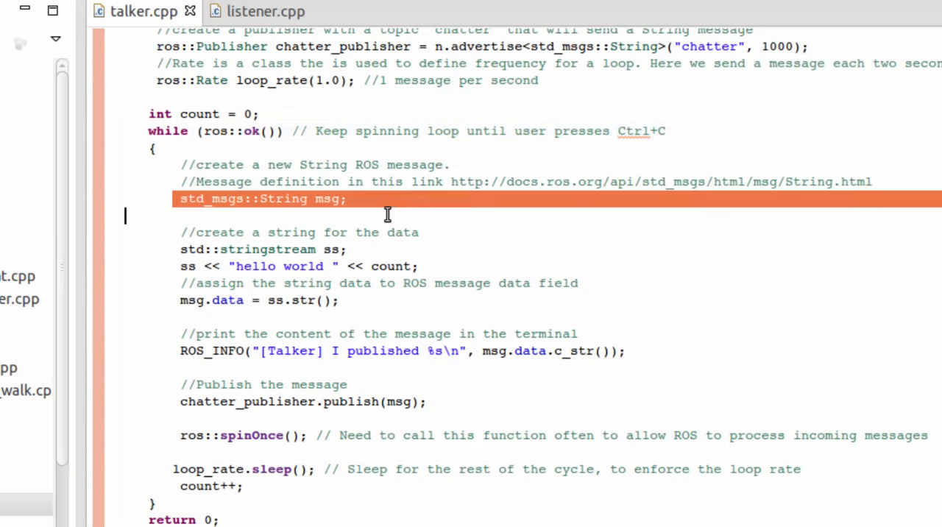
click(375, 198)
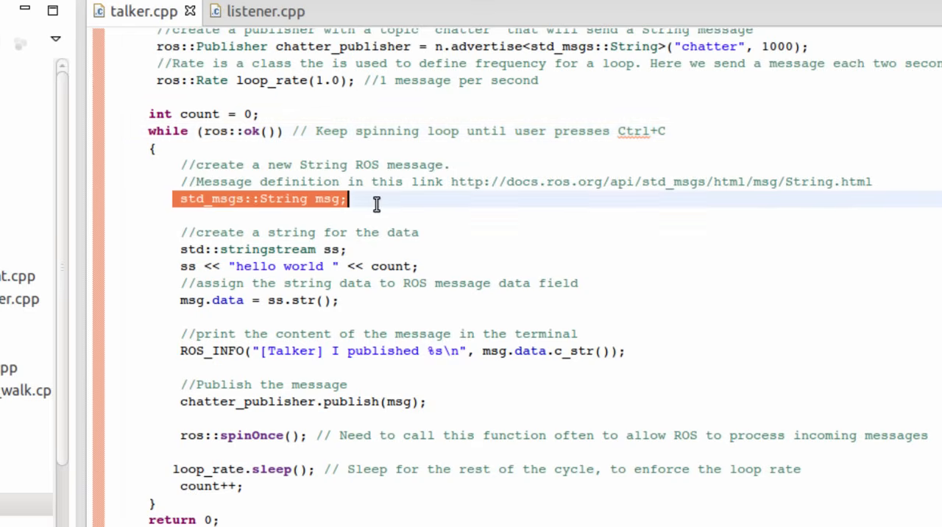
click(281, 198)
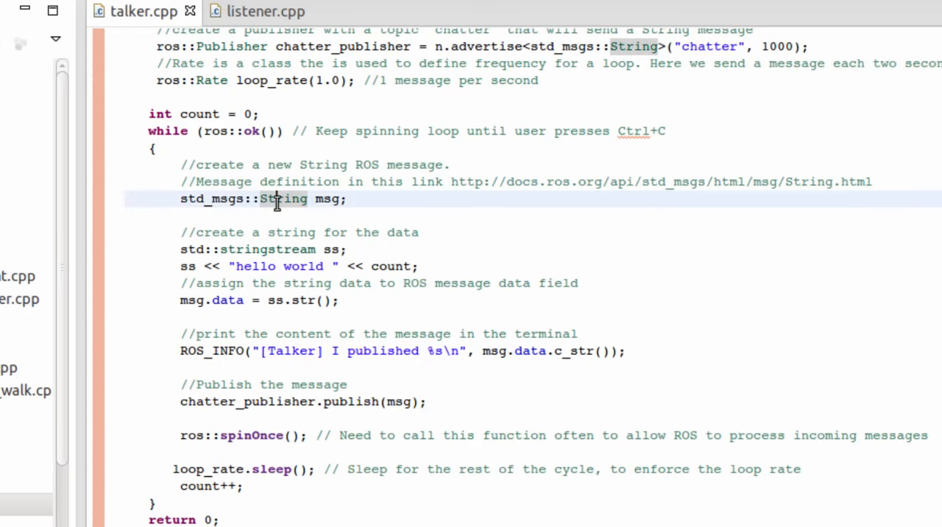
double_click(283, 199)
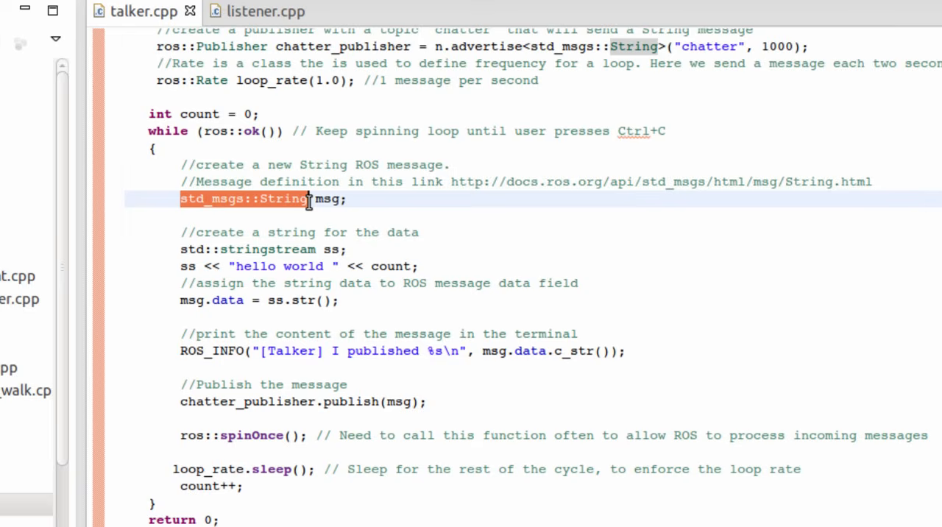
mouse_move(213, 199)
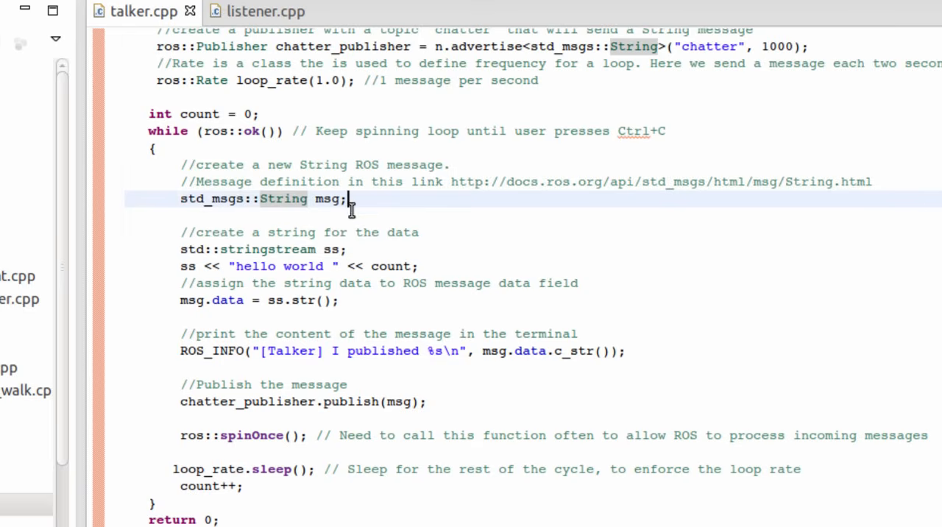
double_click(190, 249)
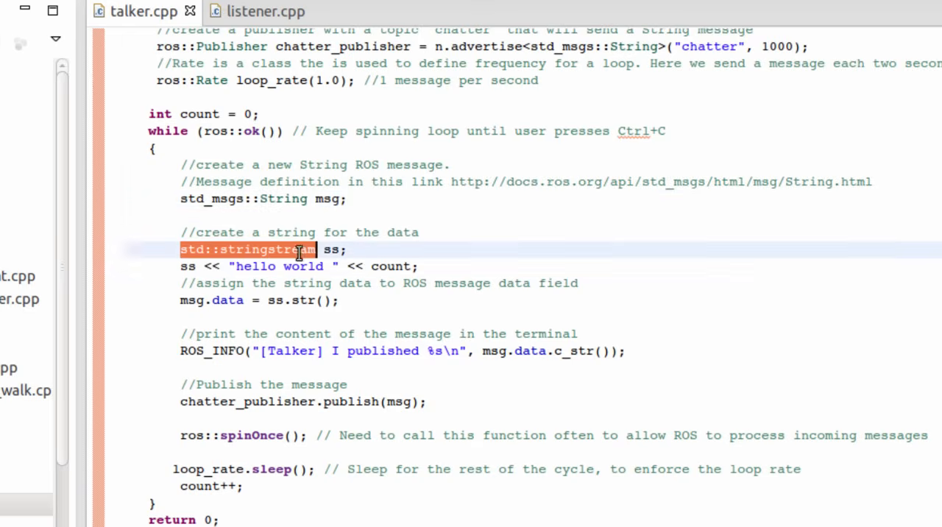
mouse_move(246, 266)
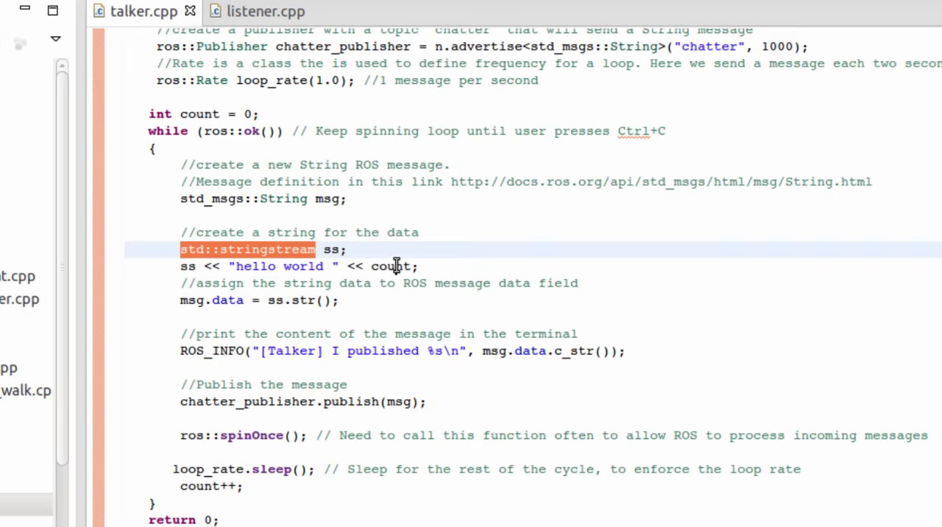
double_click(390, 266)
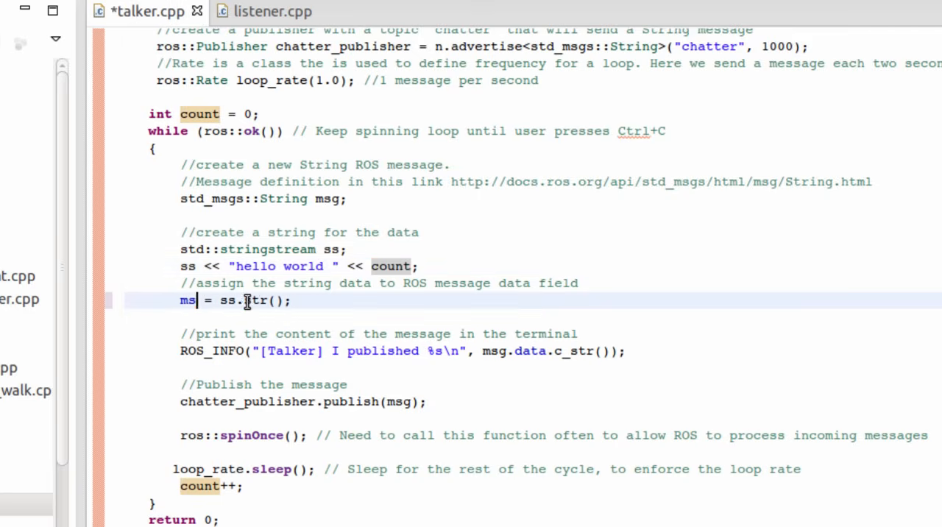
text(.data)
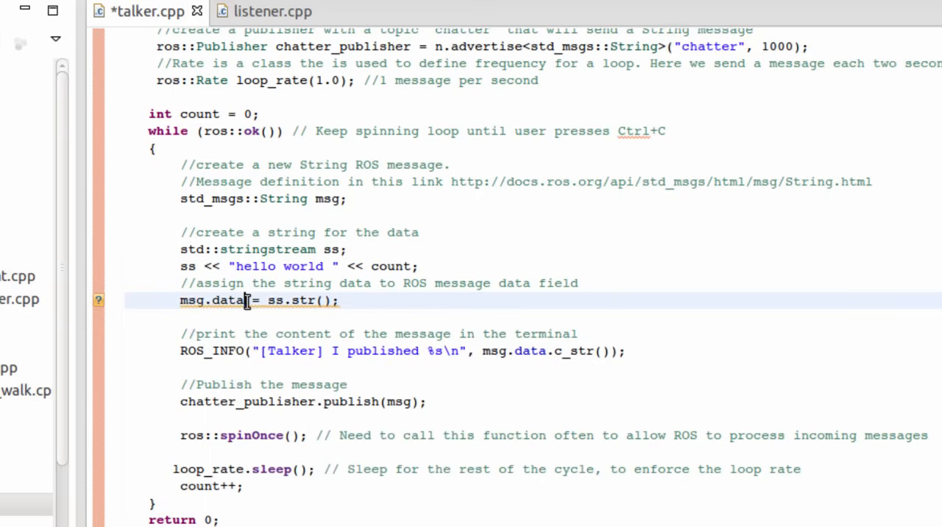
double_click(225, 300)
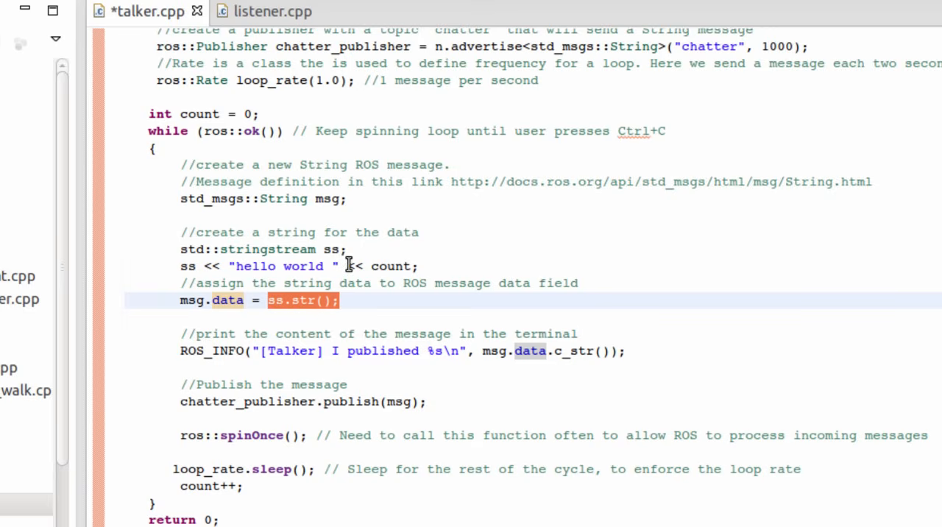
click(397, 300)
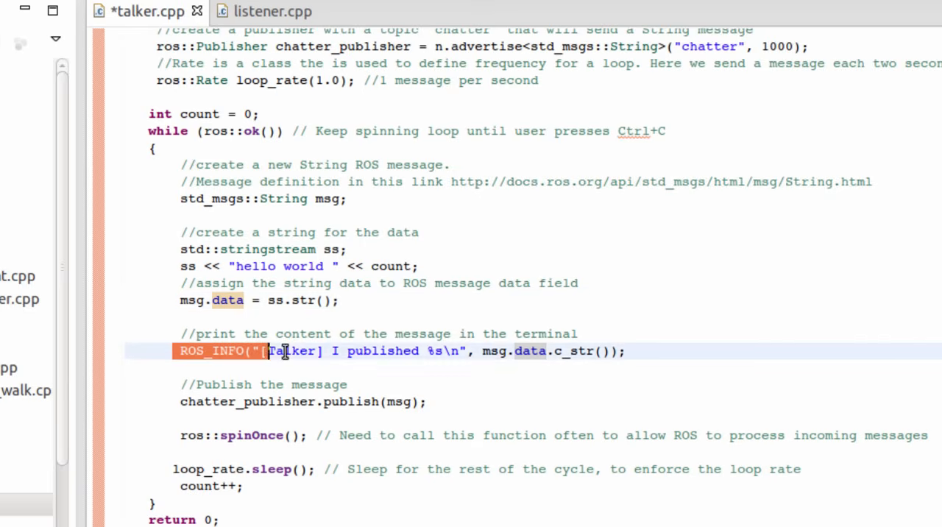
click(351, 350)
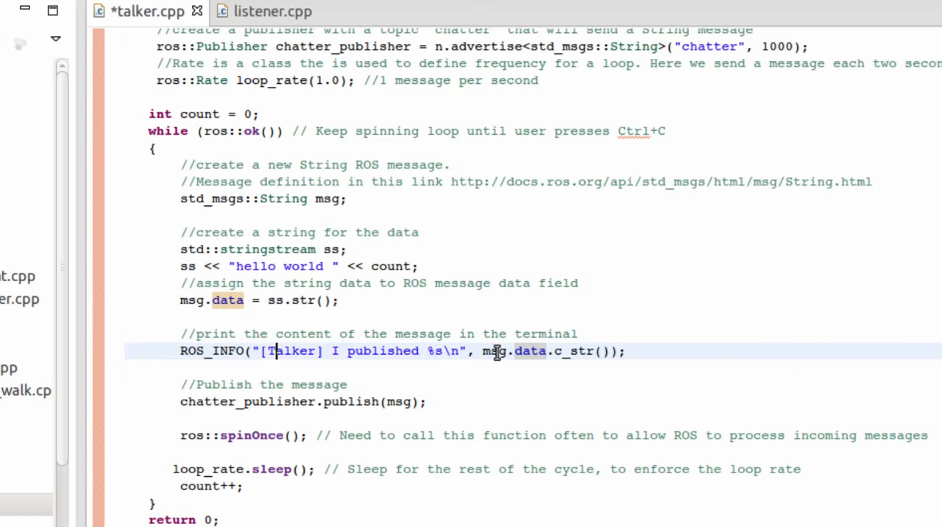
double_click(529, 351)
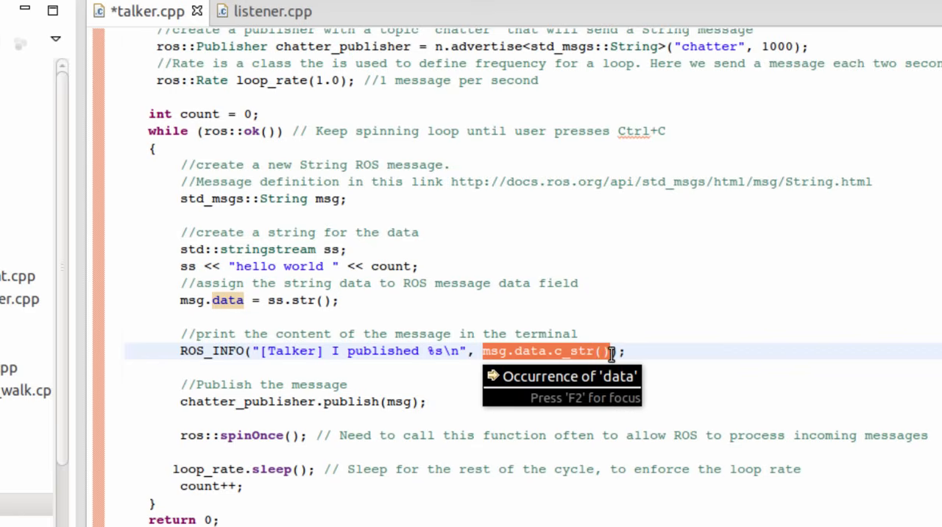
scroll(up, 3)
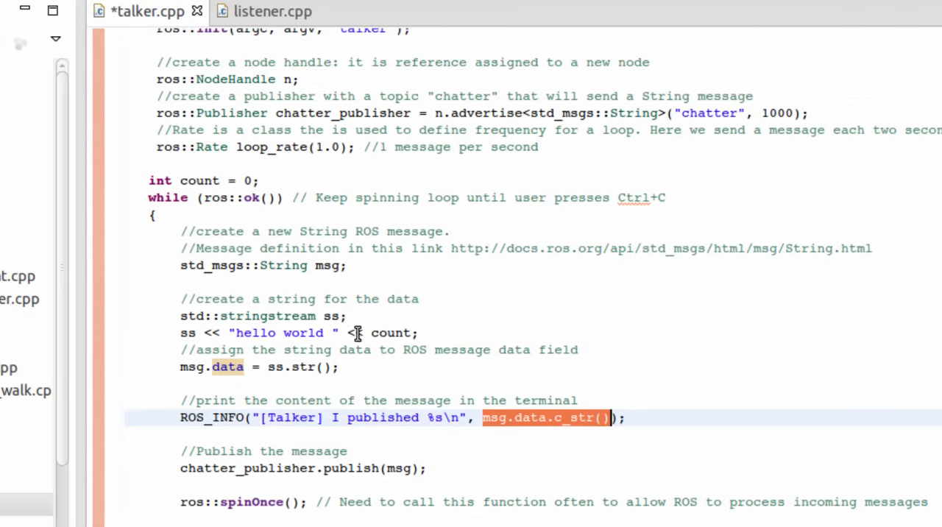
scroll(down, 3)
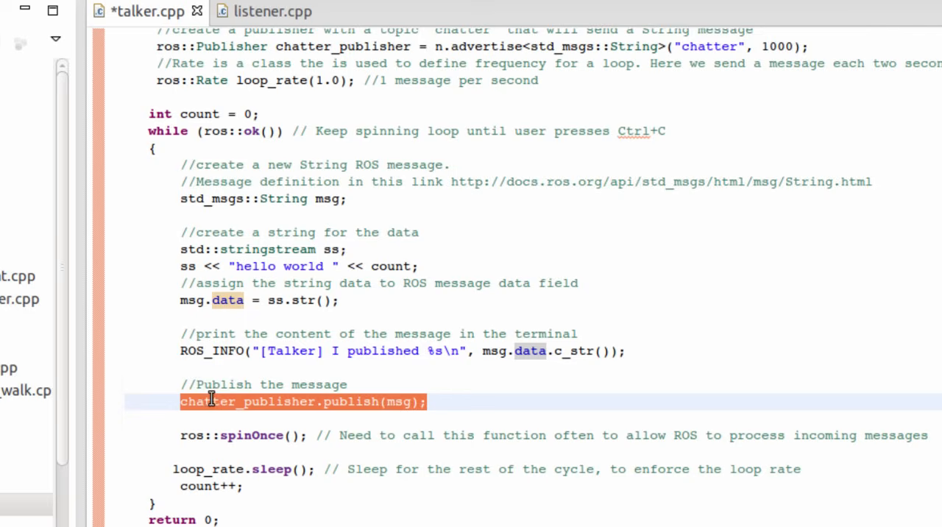
mouse_move(316, 398)
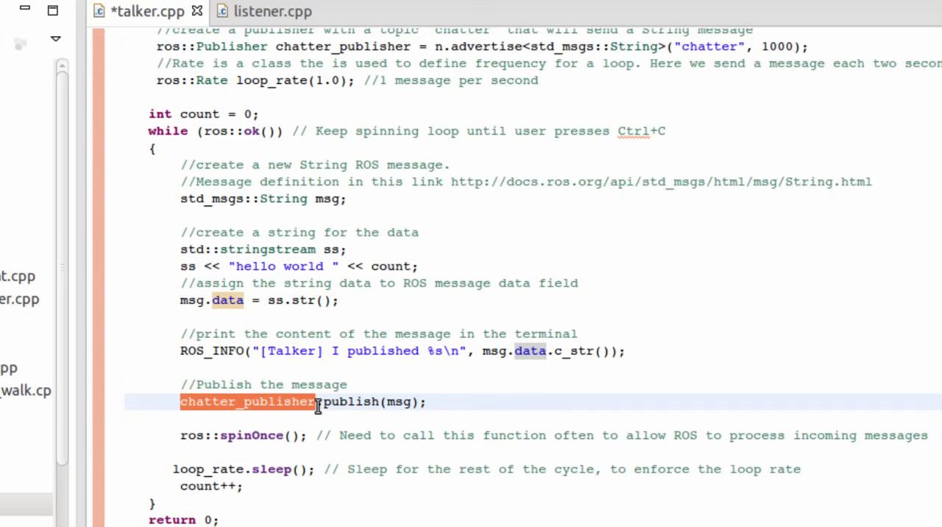
double_click(347, 402)
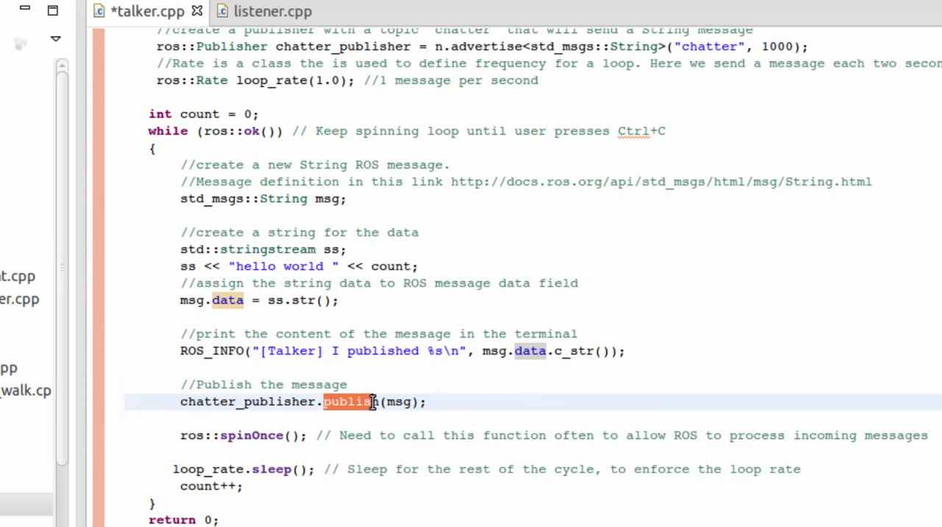
mouse_move(349, 400)
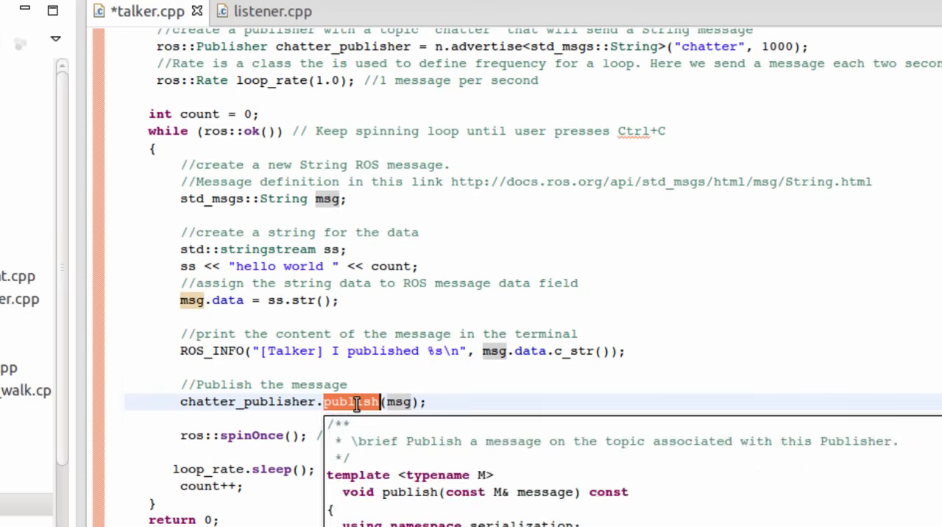
scroll(up, 3)
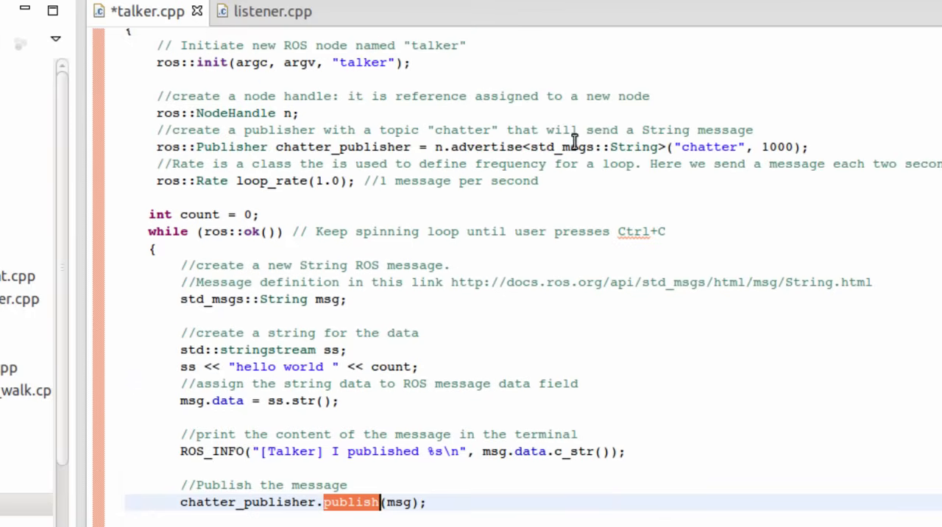
double_click(593, 147)
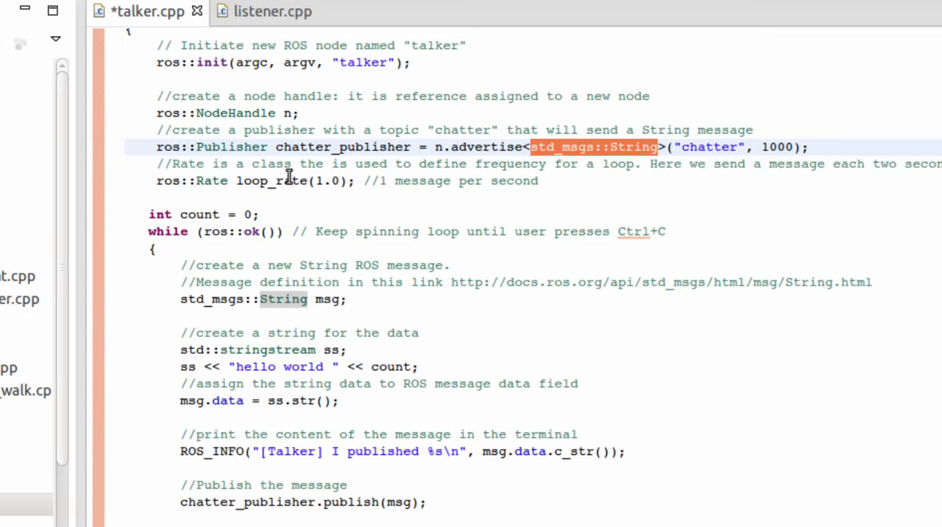
double_click(342, 146)
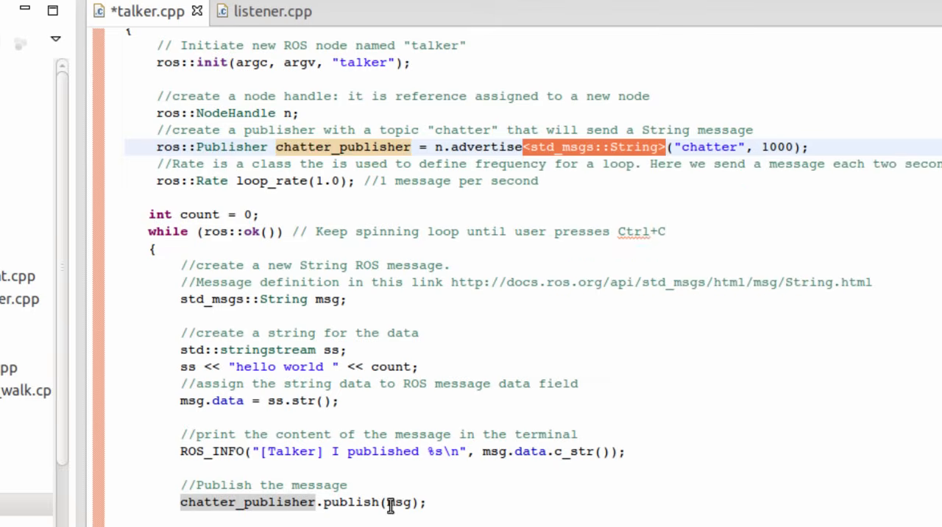
double_click(398, 501)
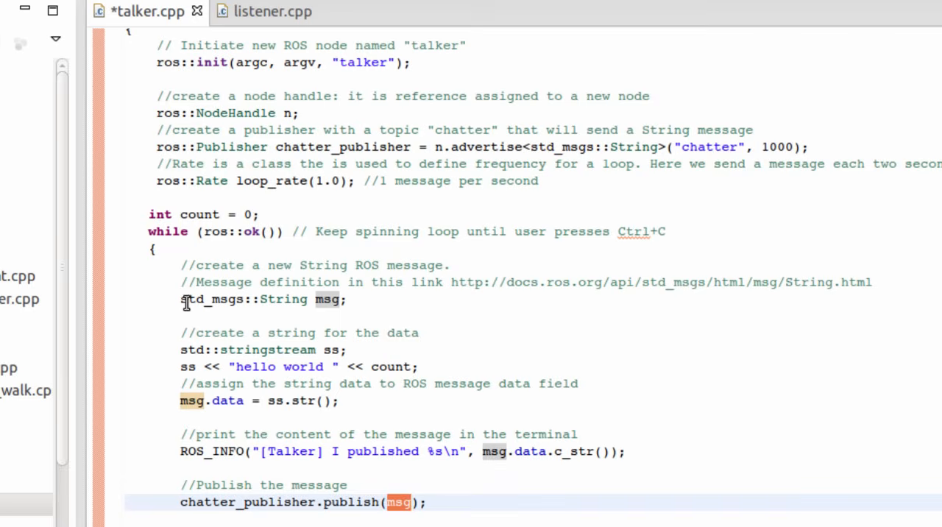
double_click(243, 298)
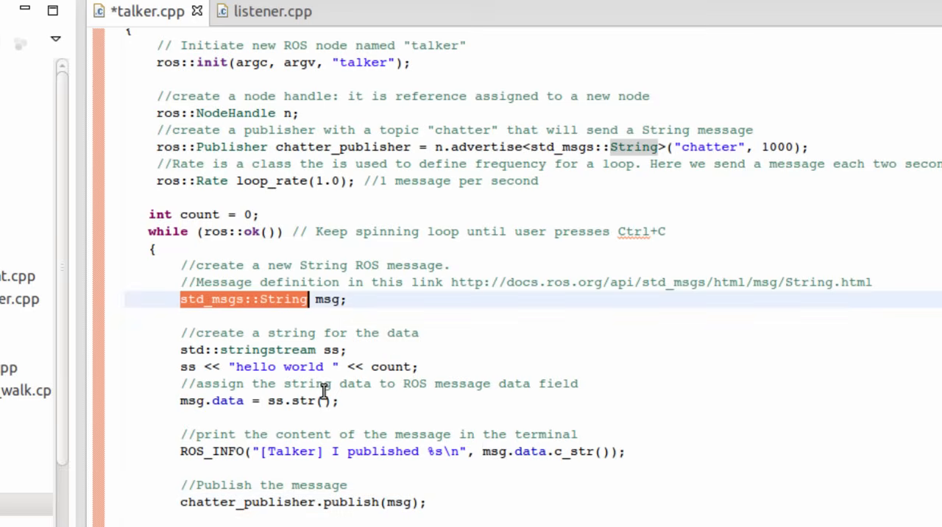
scroll(down, 3)
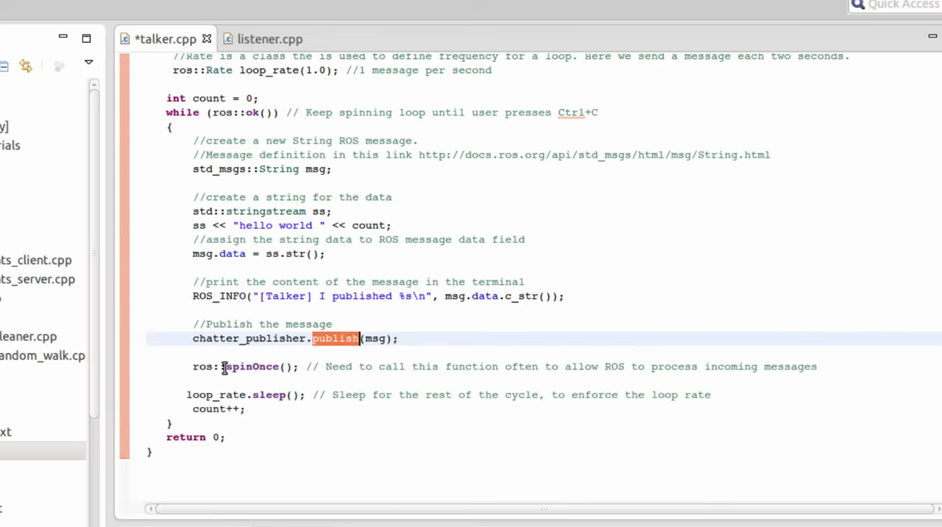
double_click(253, 366)
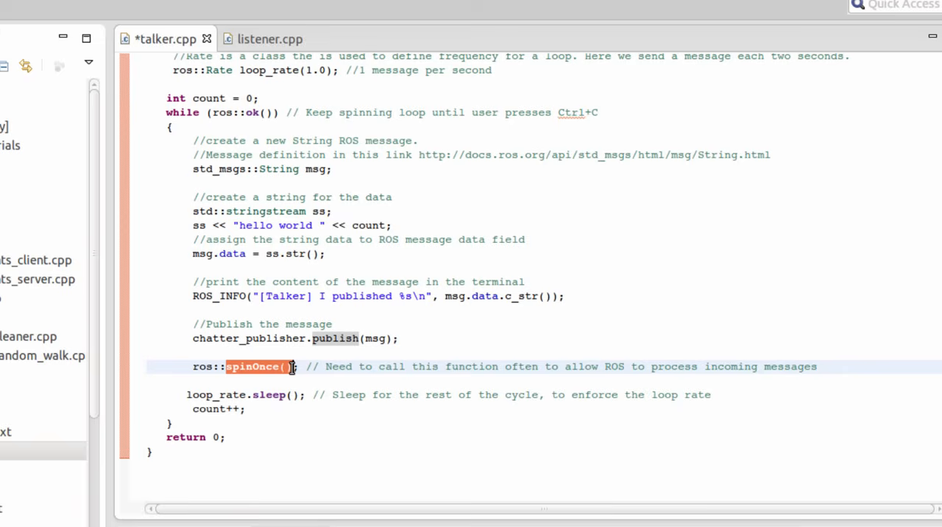
mouse_move(171, 363)
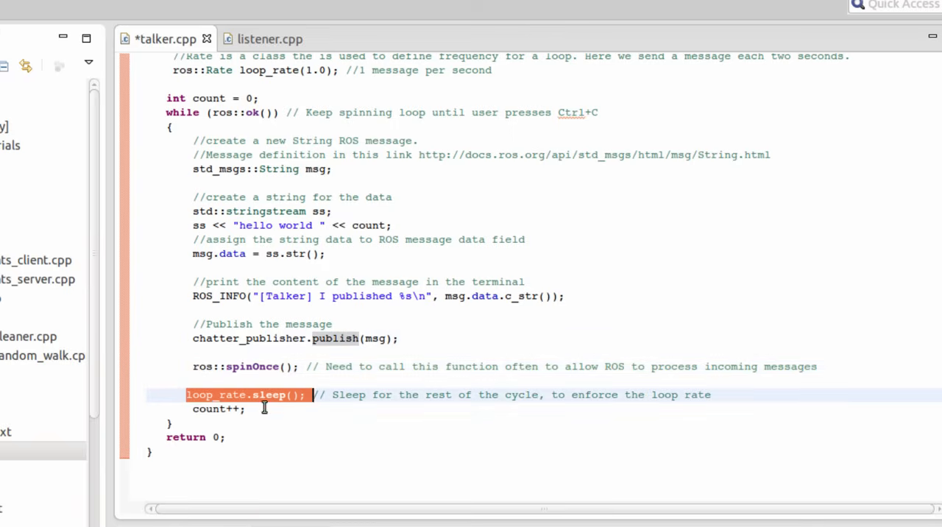
click(312, 70)
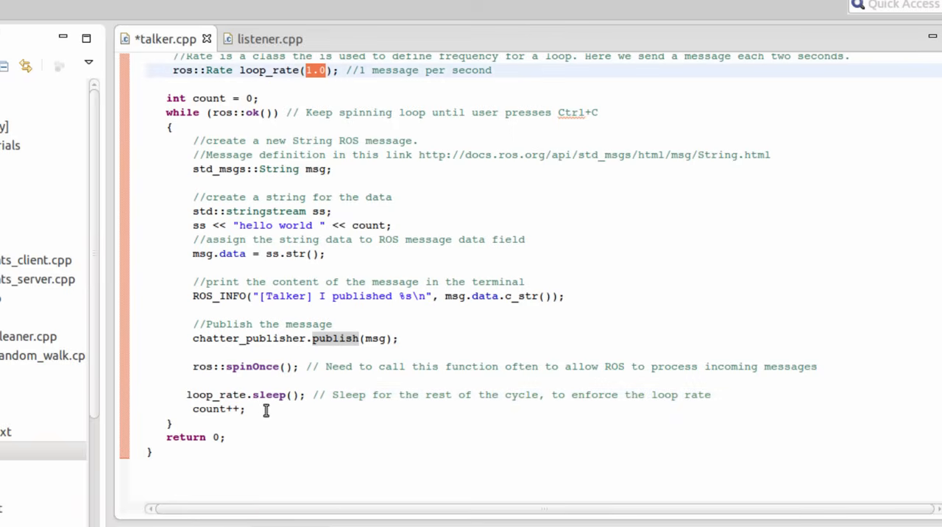
double_click(218, 408)
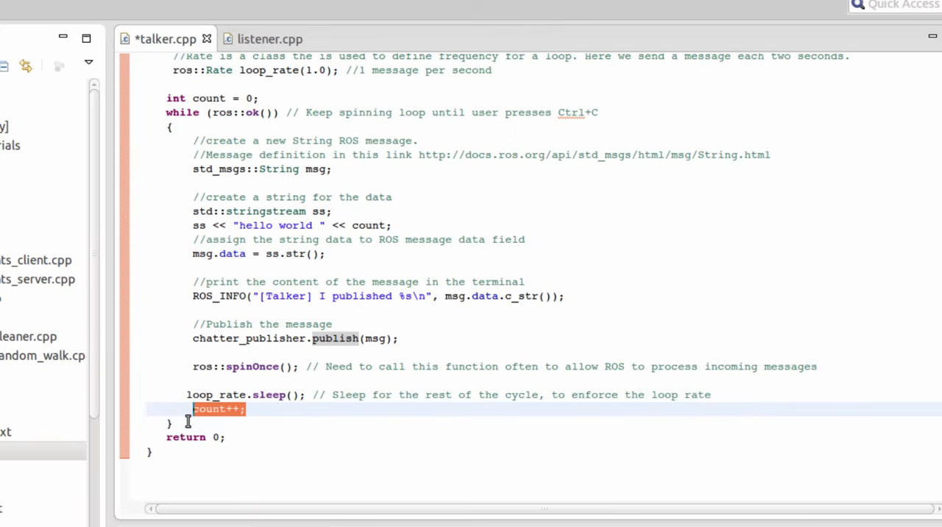
mouse_move(280, 259)
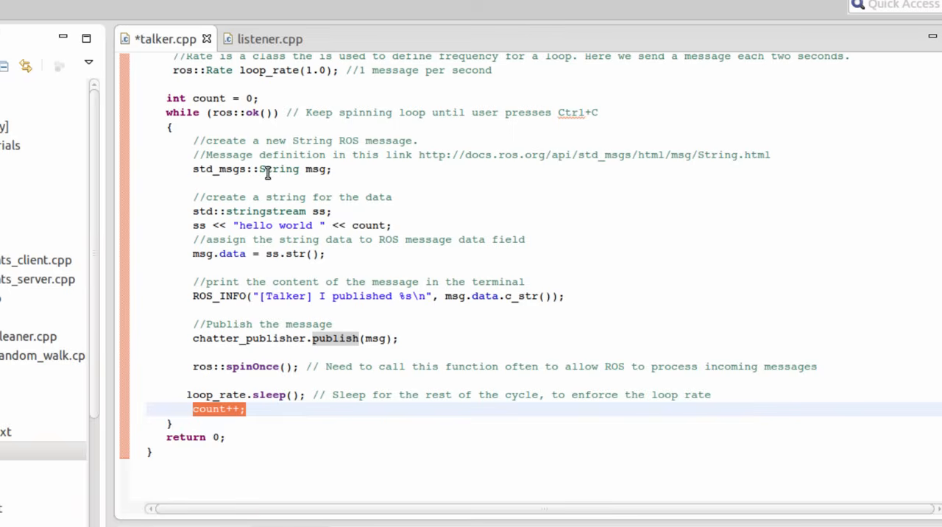
mouse_move(282, 150)
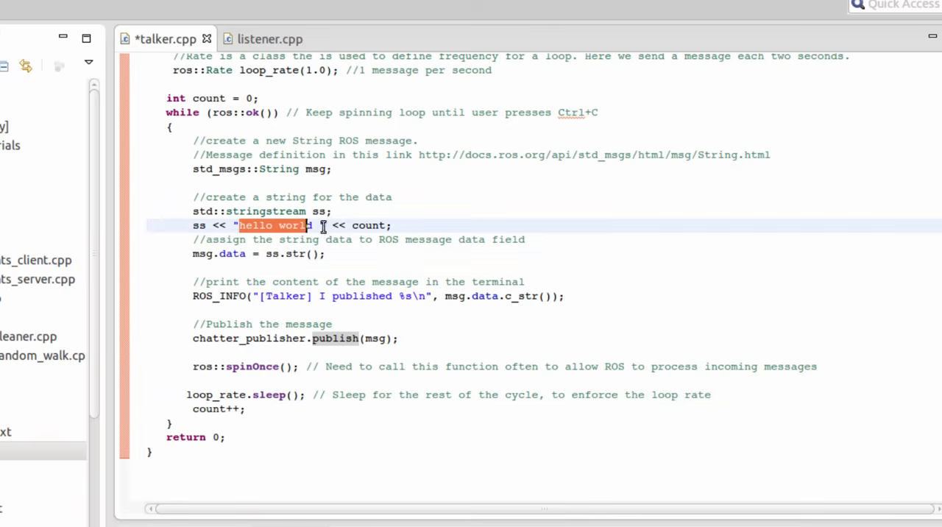
double_click(368, 225)
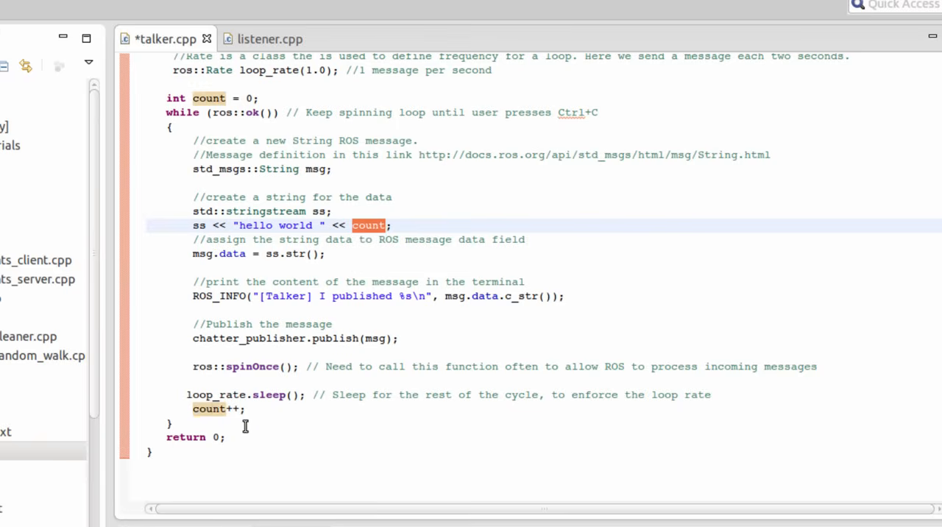
mouse_move(328, 295)
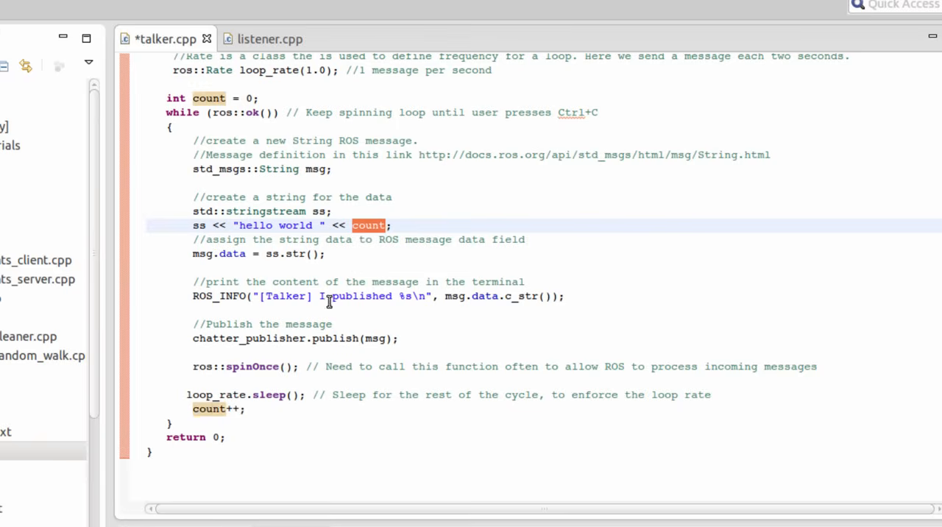
click(234, 295)
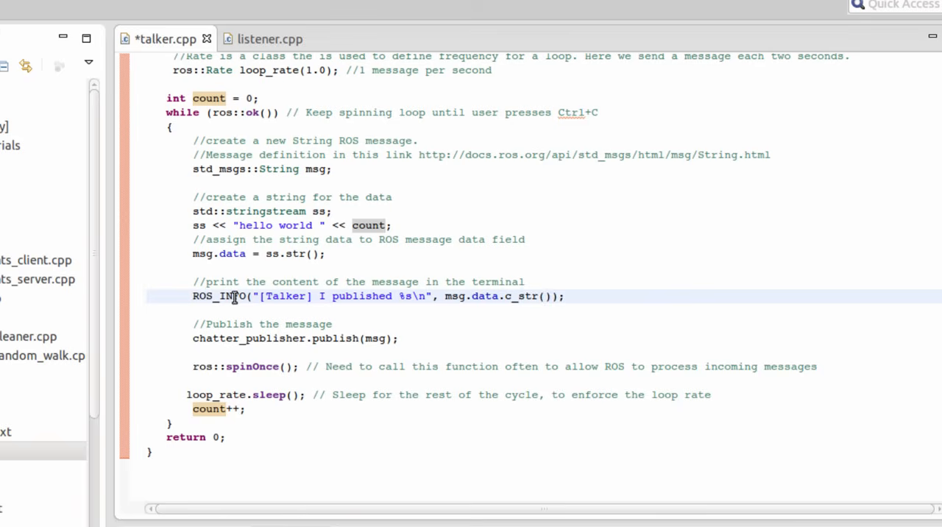